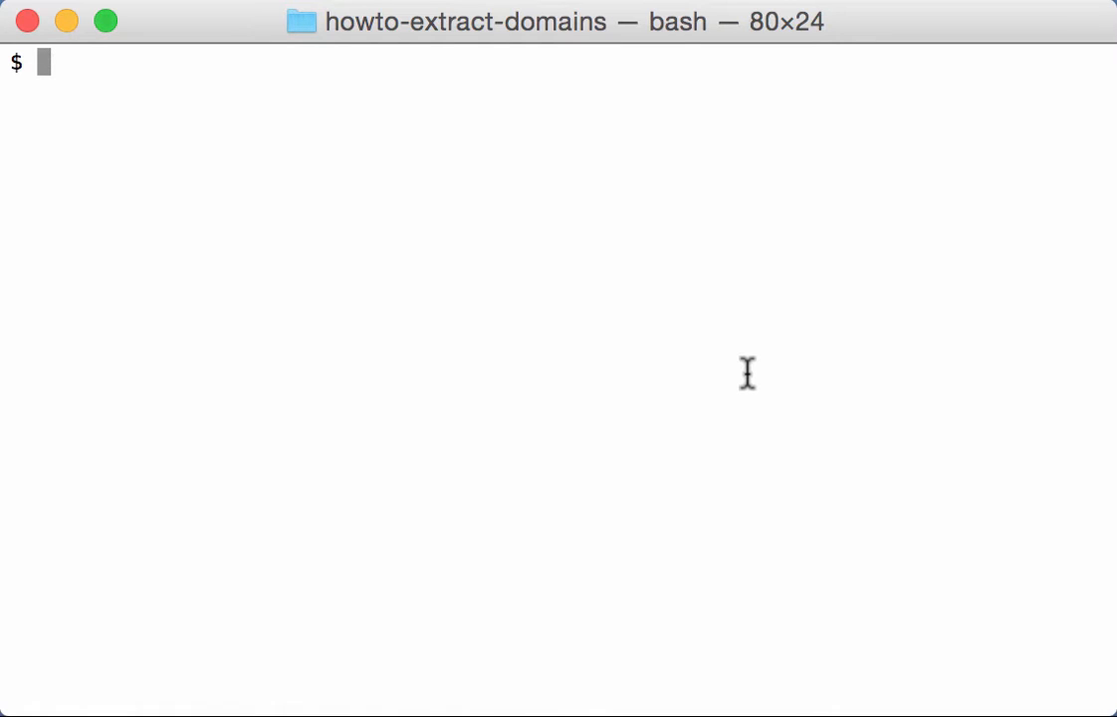
Step: Page through the printable strings of svchost-after.dmp.partial with strings piped to less
text(string)
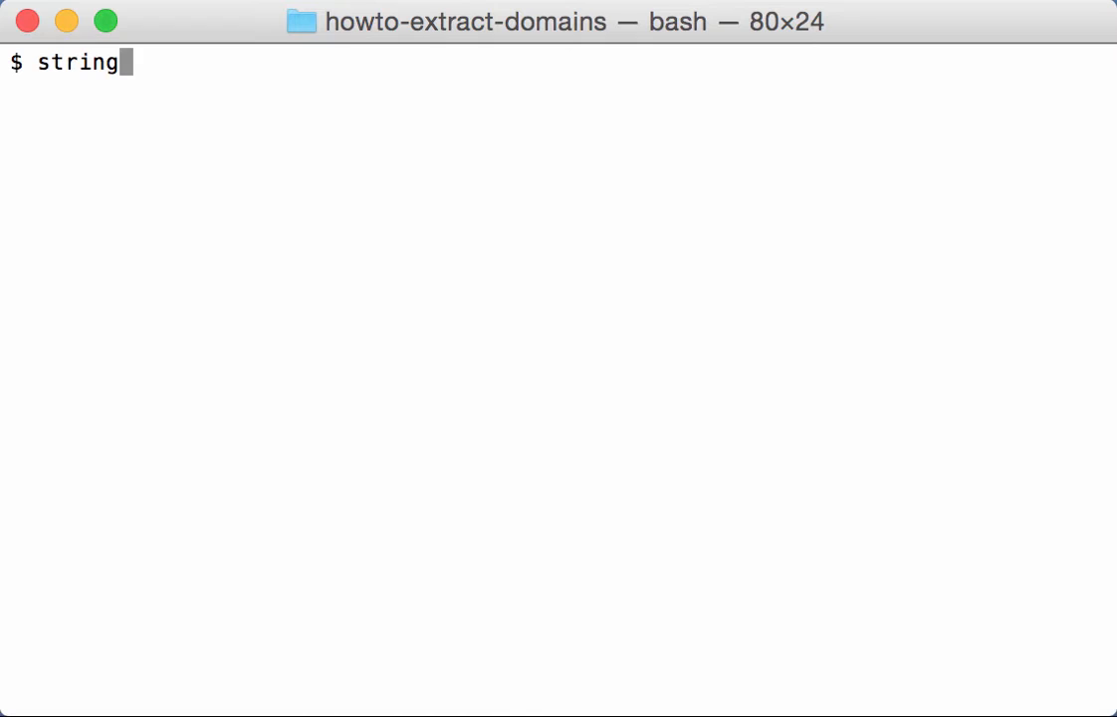
text(s)
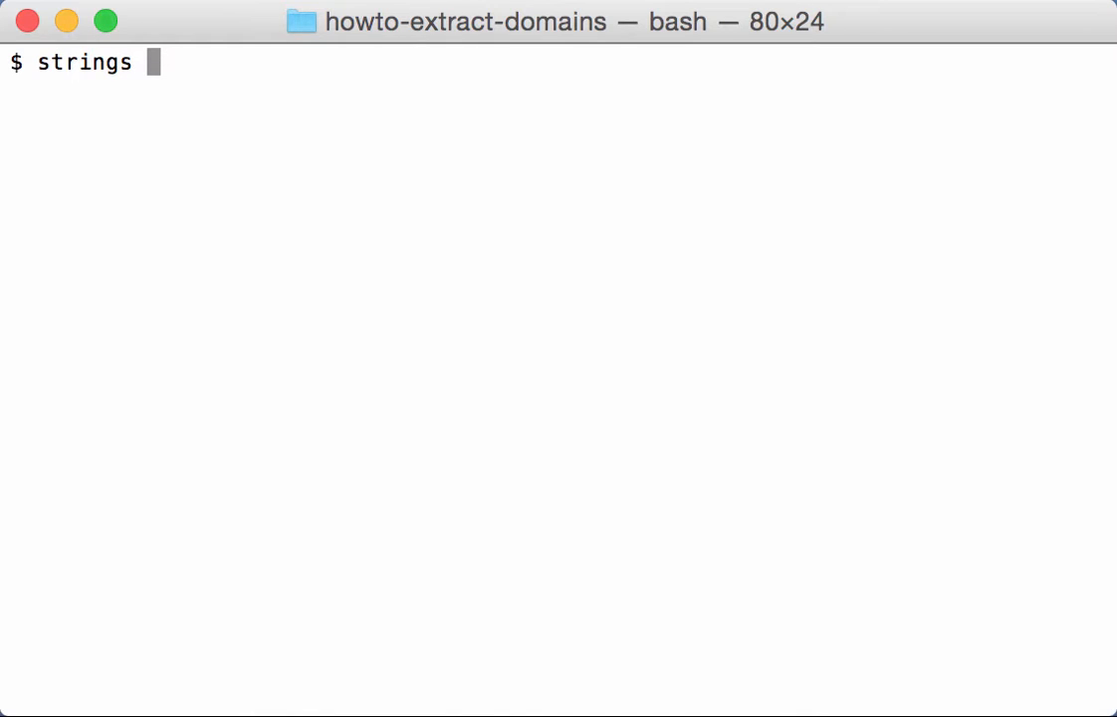
text(svchost-after.dmp.partial)
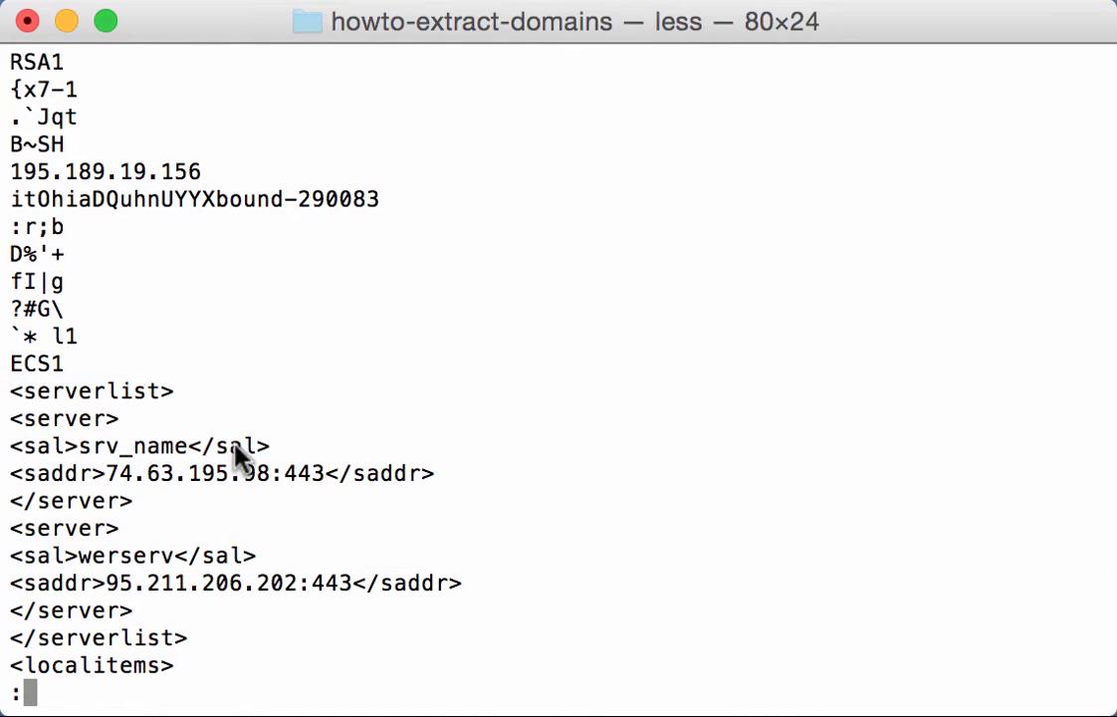
Step: Highlight the first server's IP address, then scroll down to the bank login URLs
drag(108, 474, 283, 474)
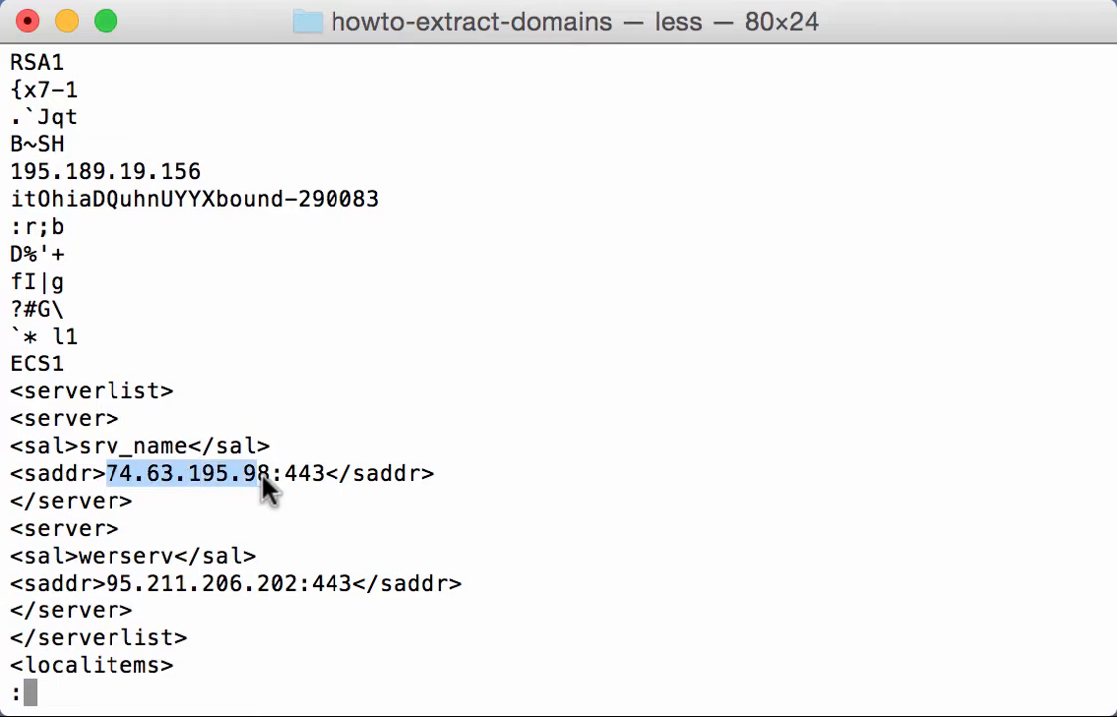
mouse_move(149, 581)
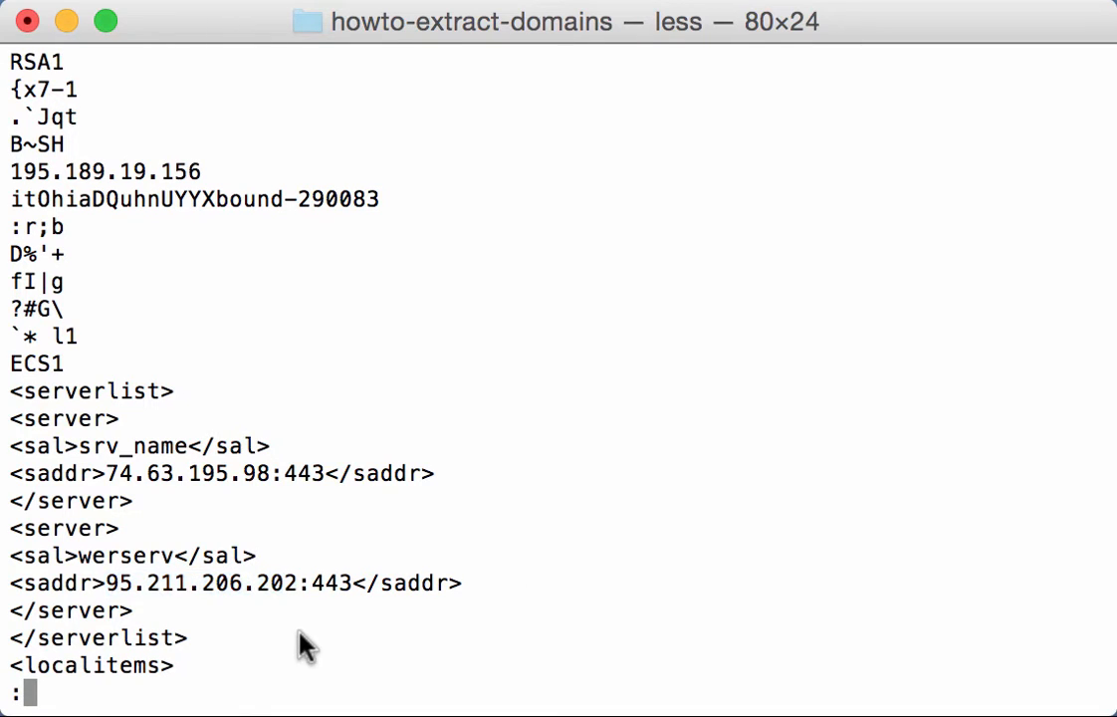
mouse_move(215, 692)
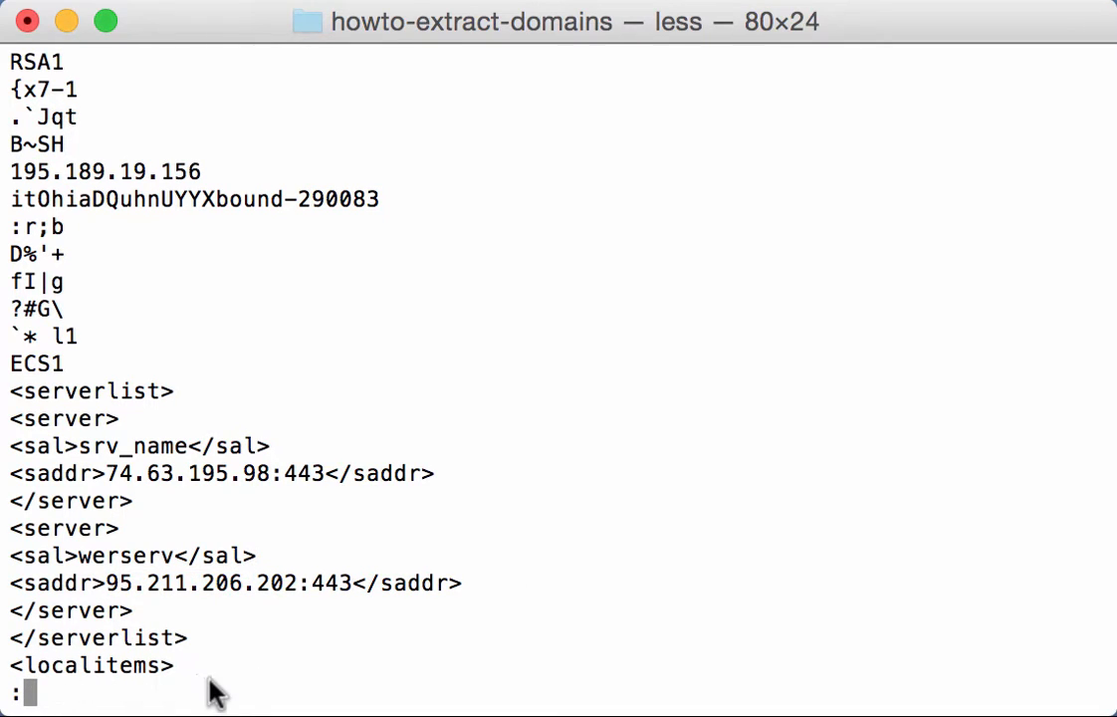
scroll(down, 3)
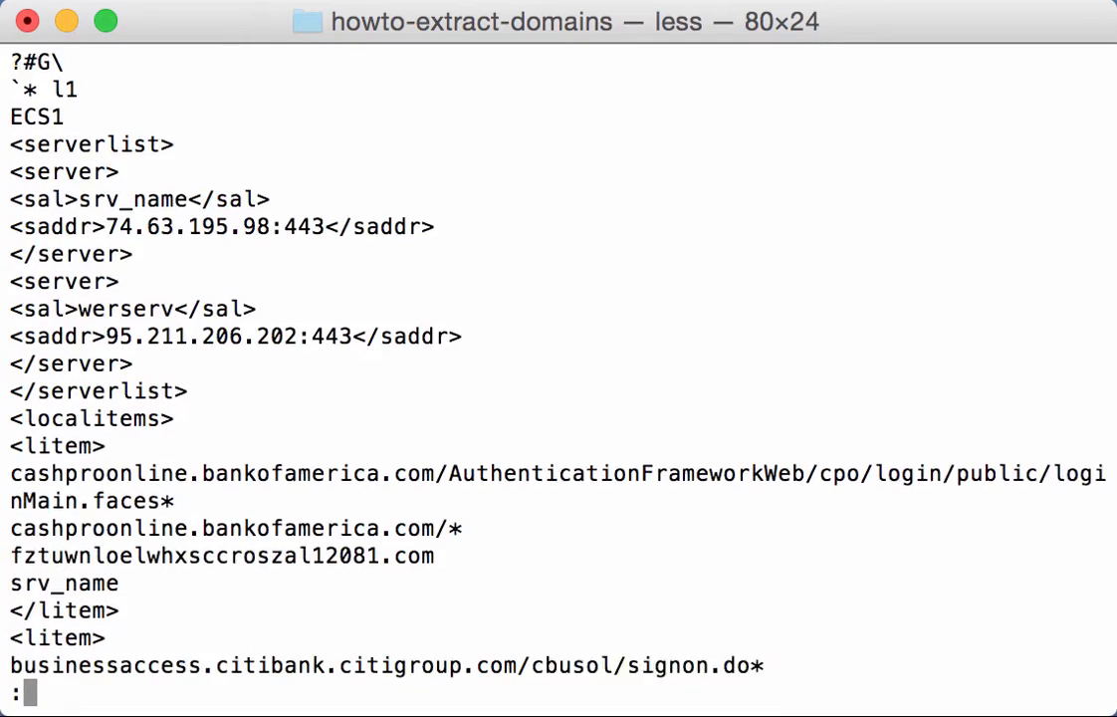
scroll(down, 3)
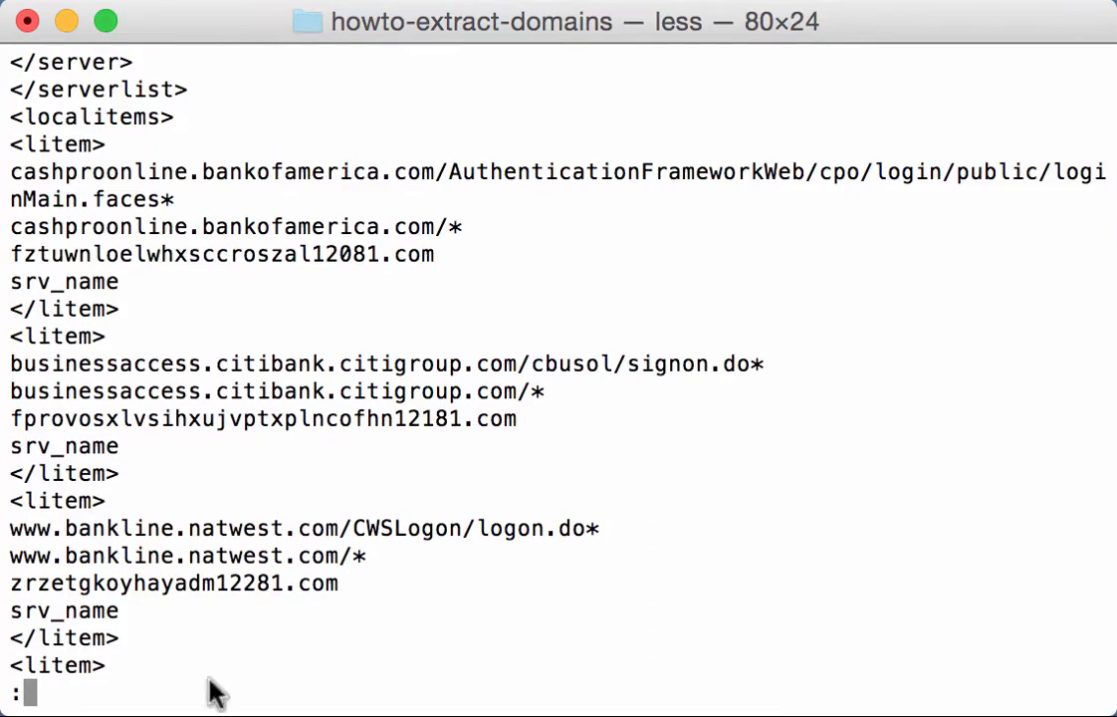
mouse_move(140, 653)
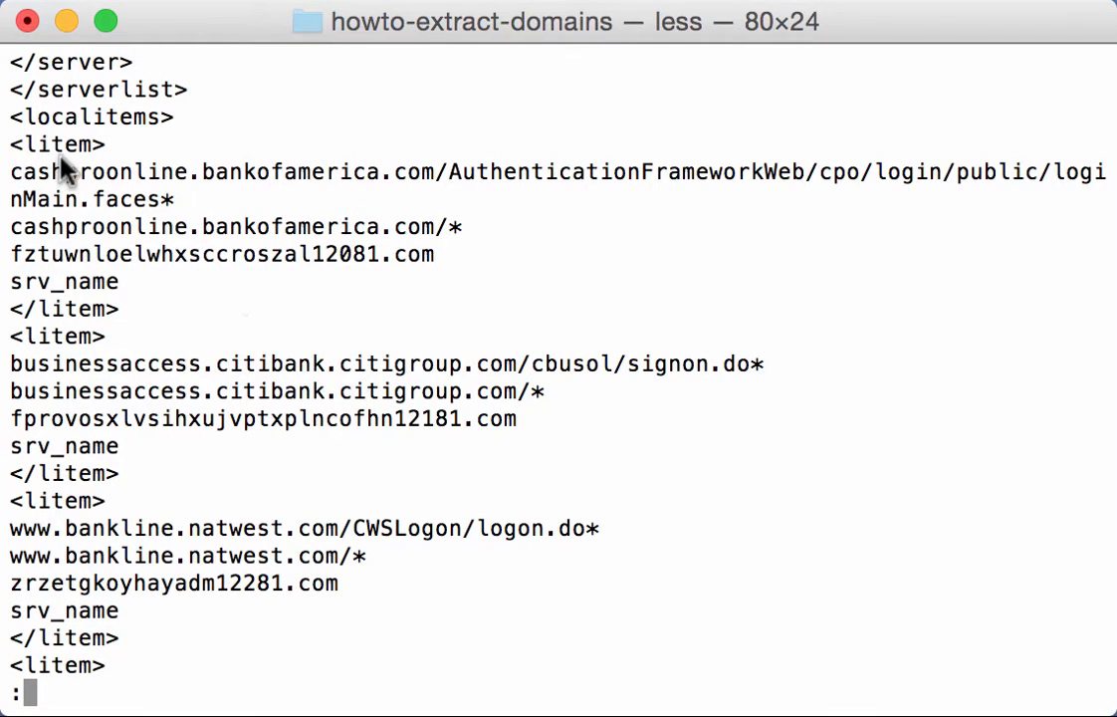
mouse_move(276, 402)
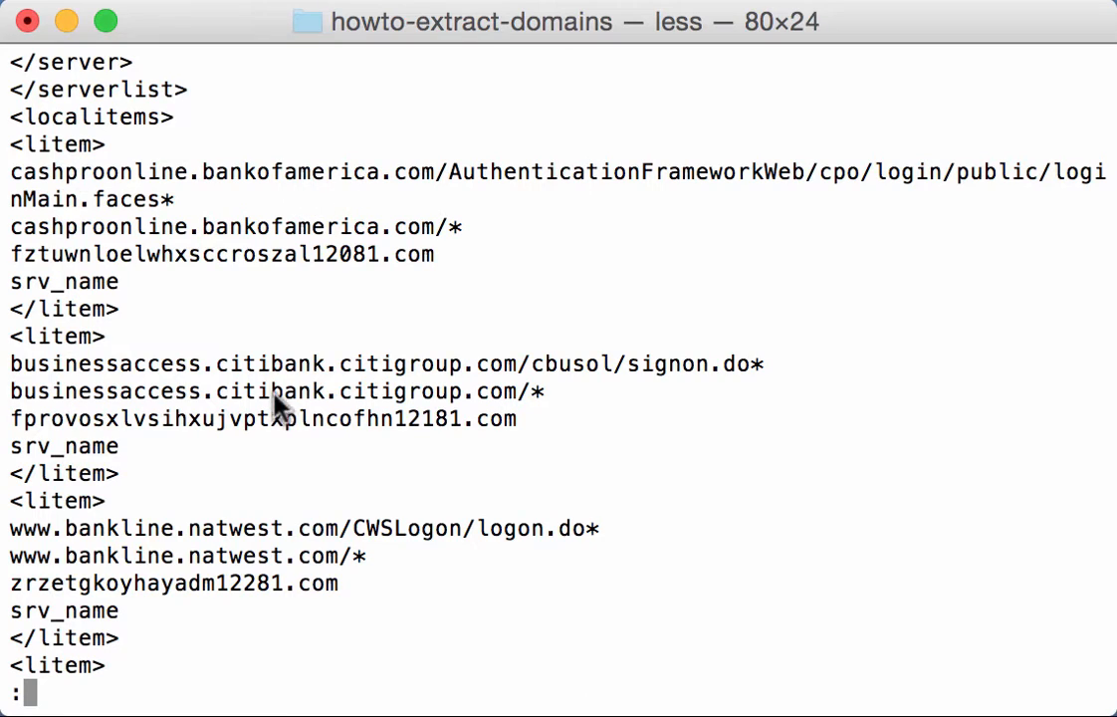
mouse_move(249, 585)
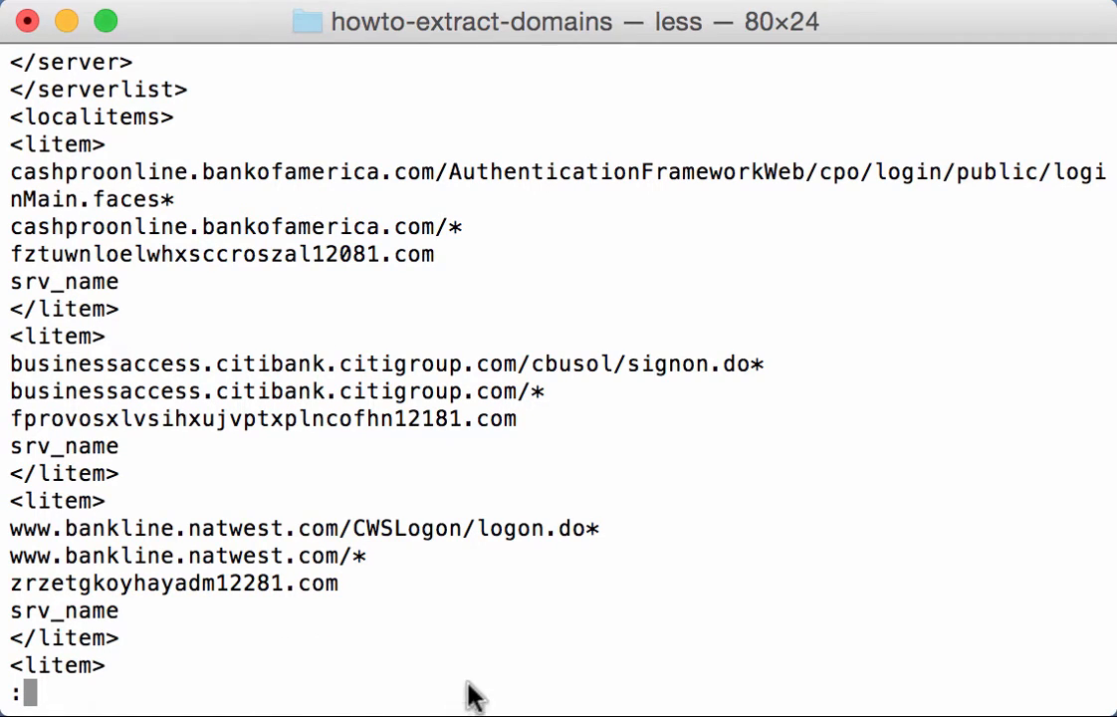
mouse_move(314, 402)
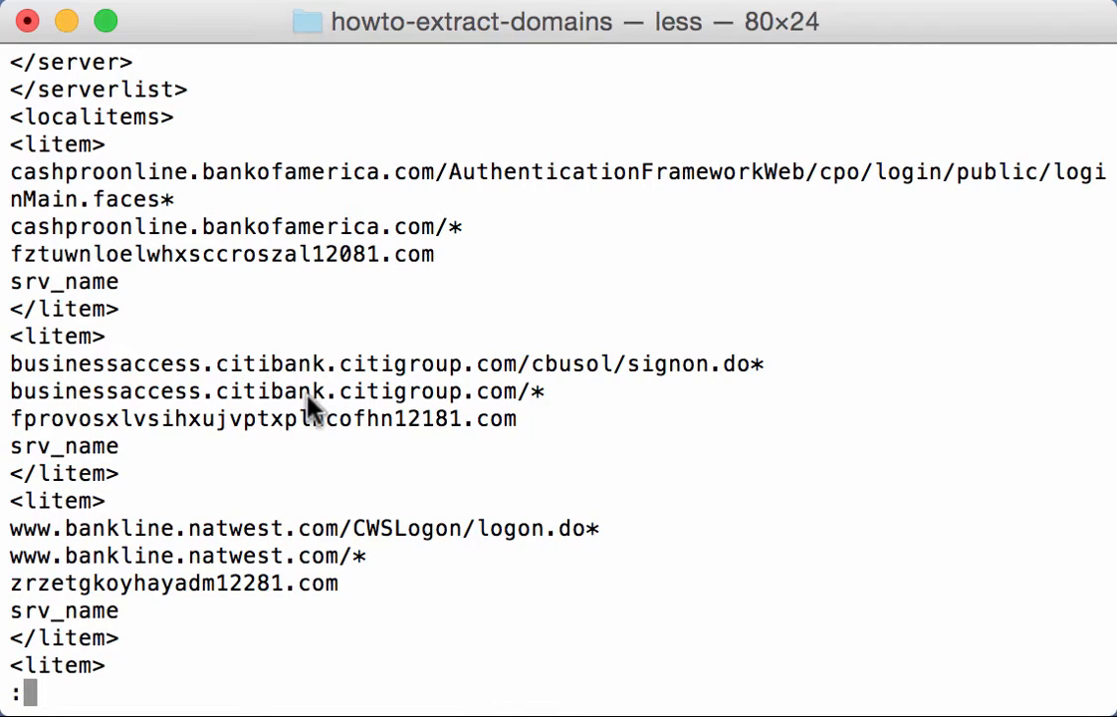
mouse_move(159, 396)
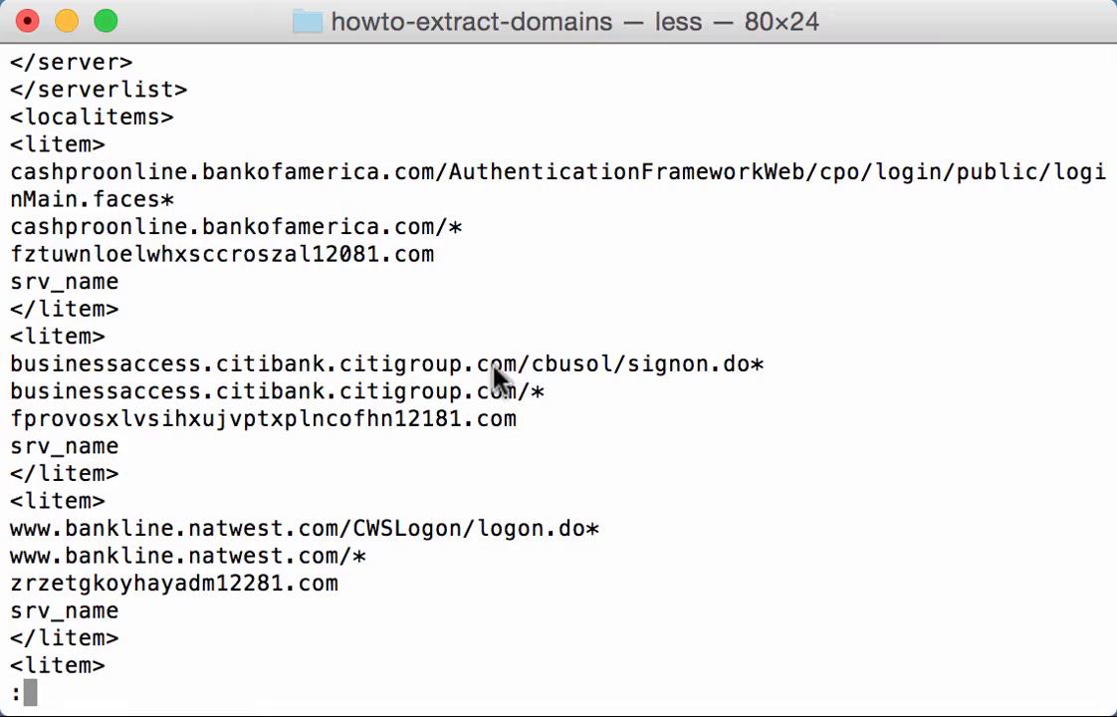
mouse_move(609, 279)
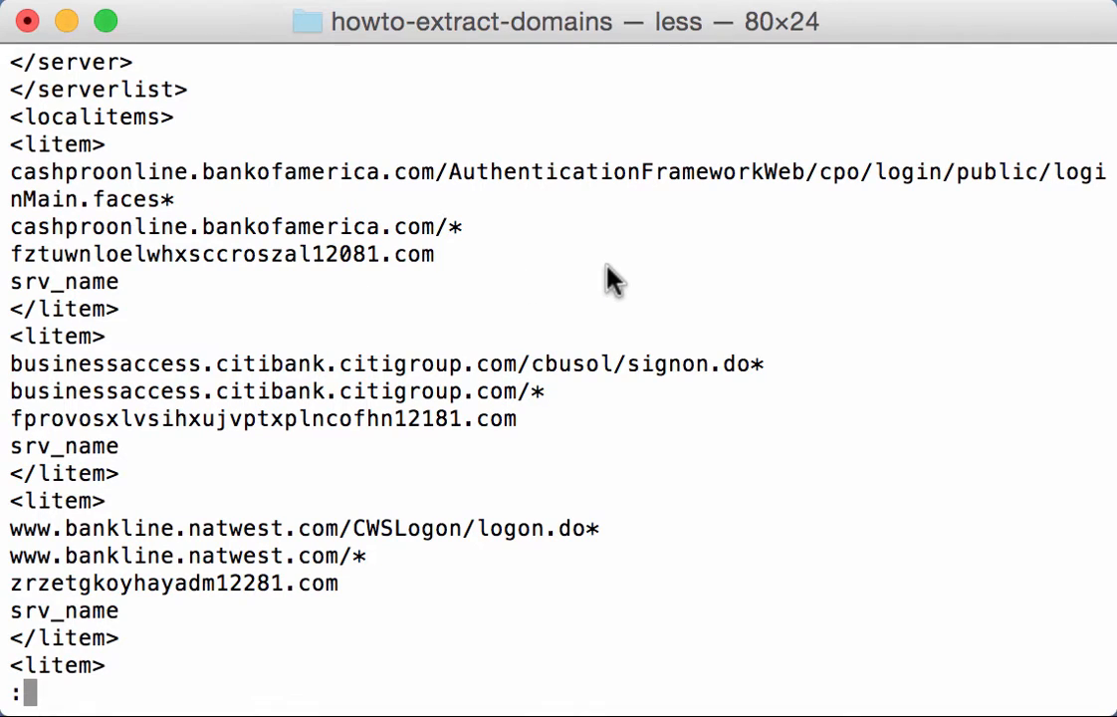
Step: Quit less and run re-search.py without arguments to print its usage options
key(q)
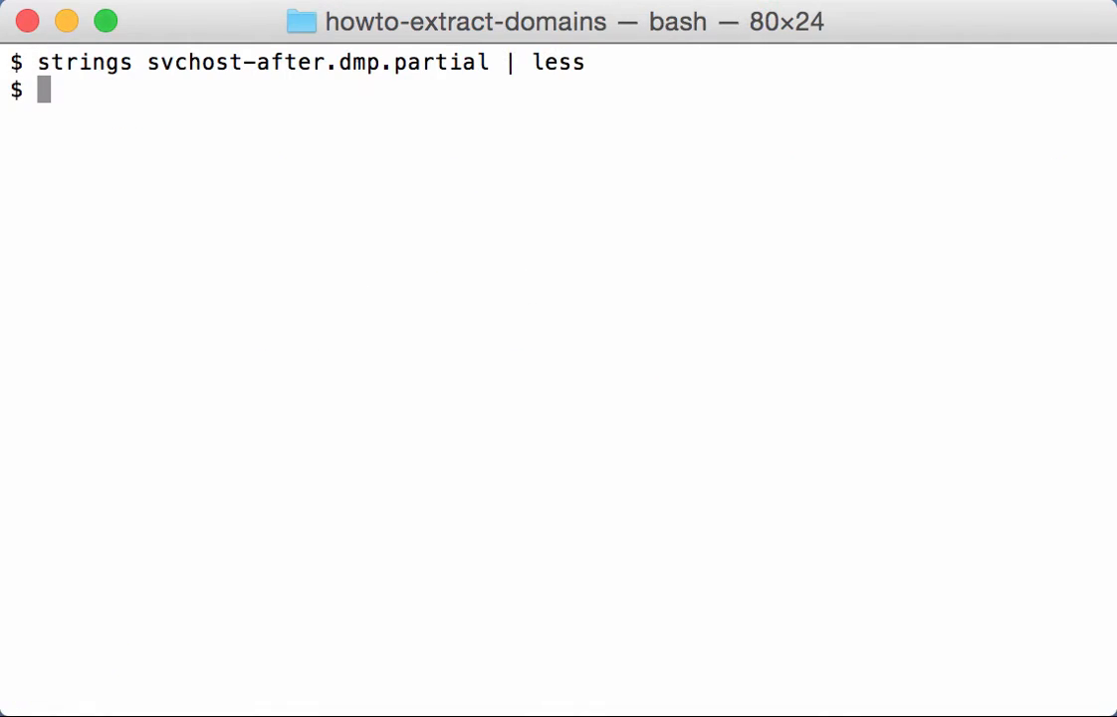
text(./re-search.py)
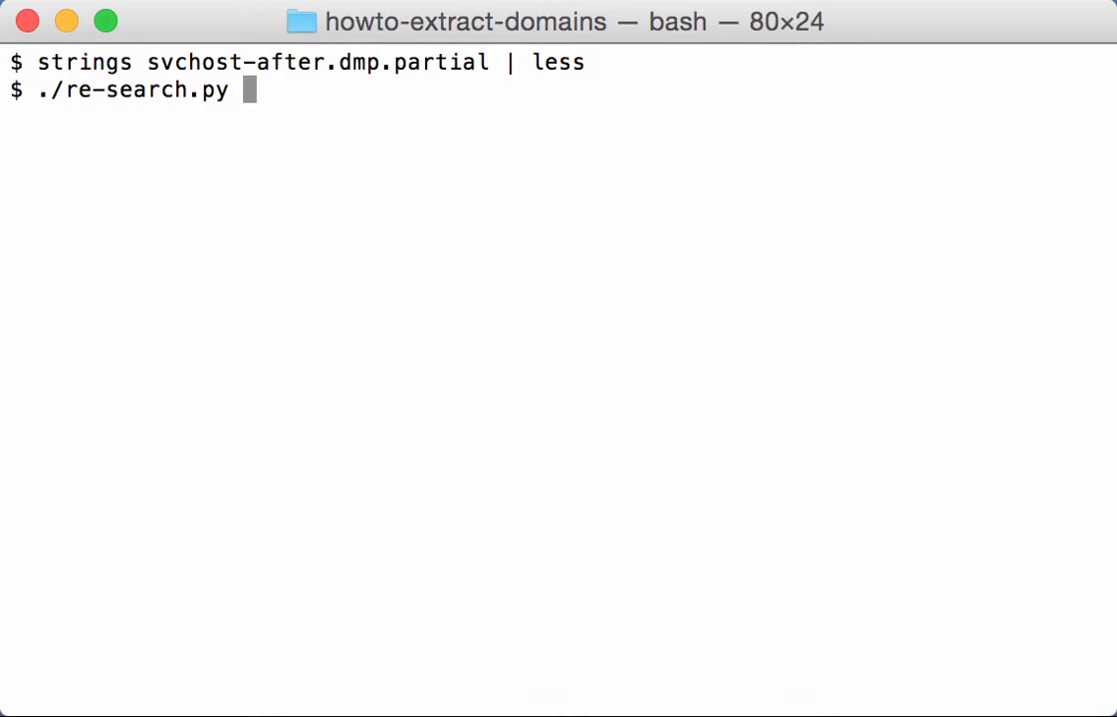
key(Return)
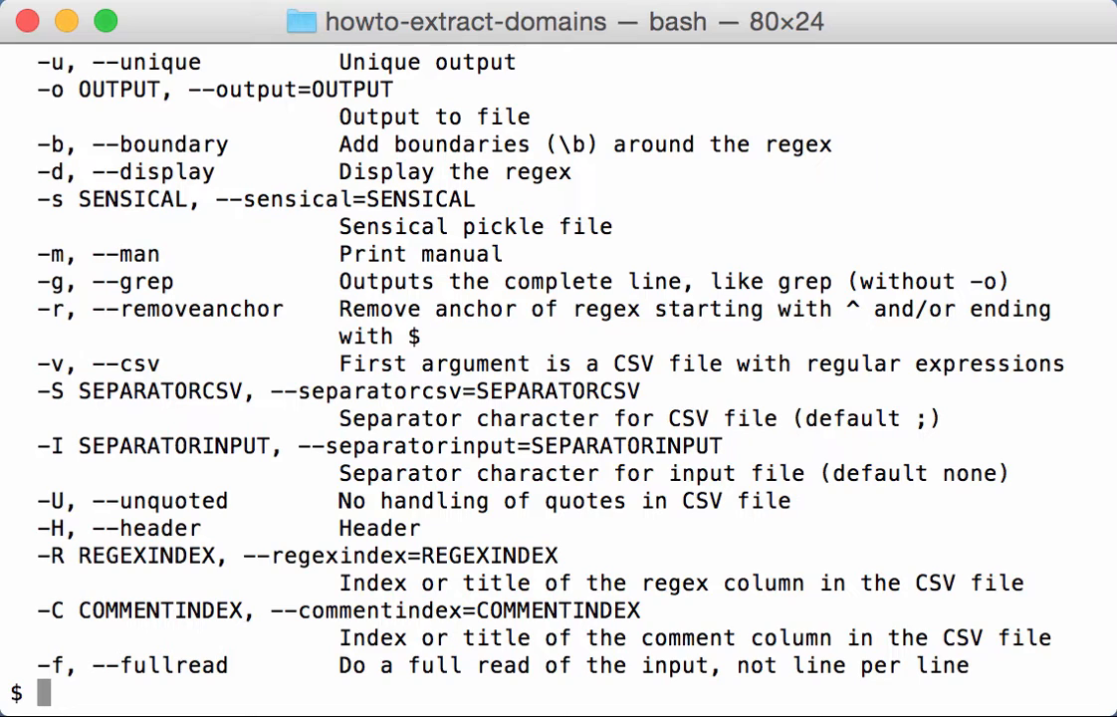
text(cle)
text(./)
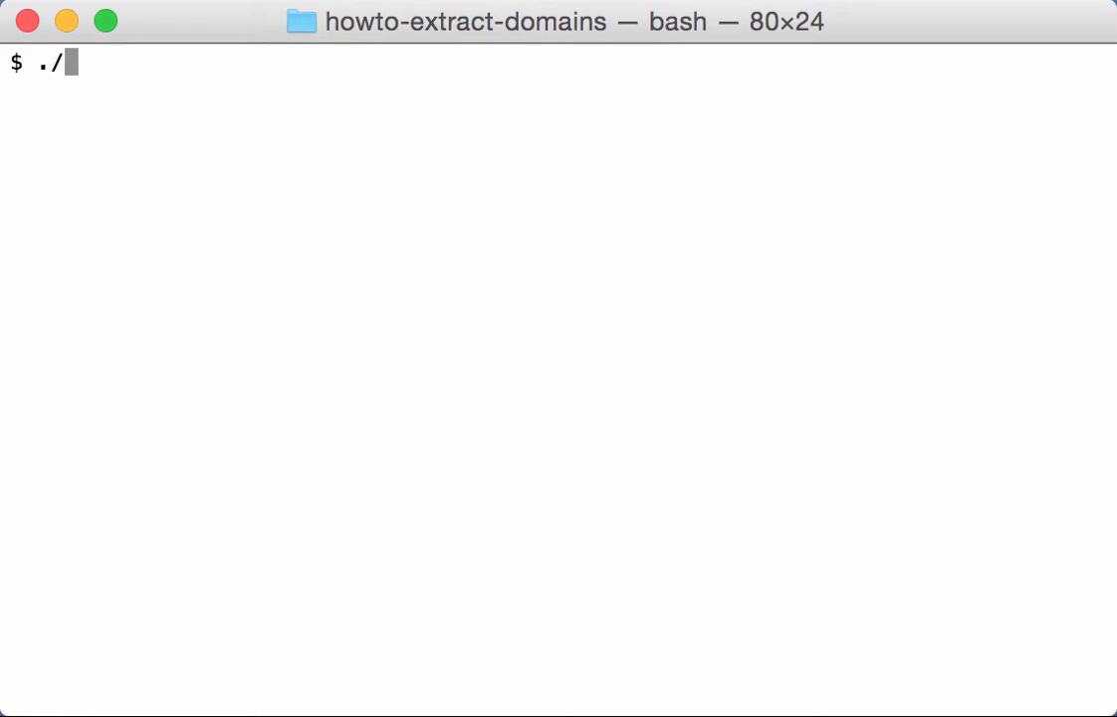
Step: Search svchost-after.dmp.partial for the fixed pattern "<litem>" with re-search.py -f
text(re-s)
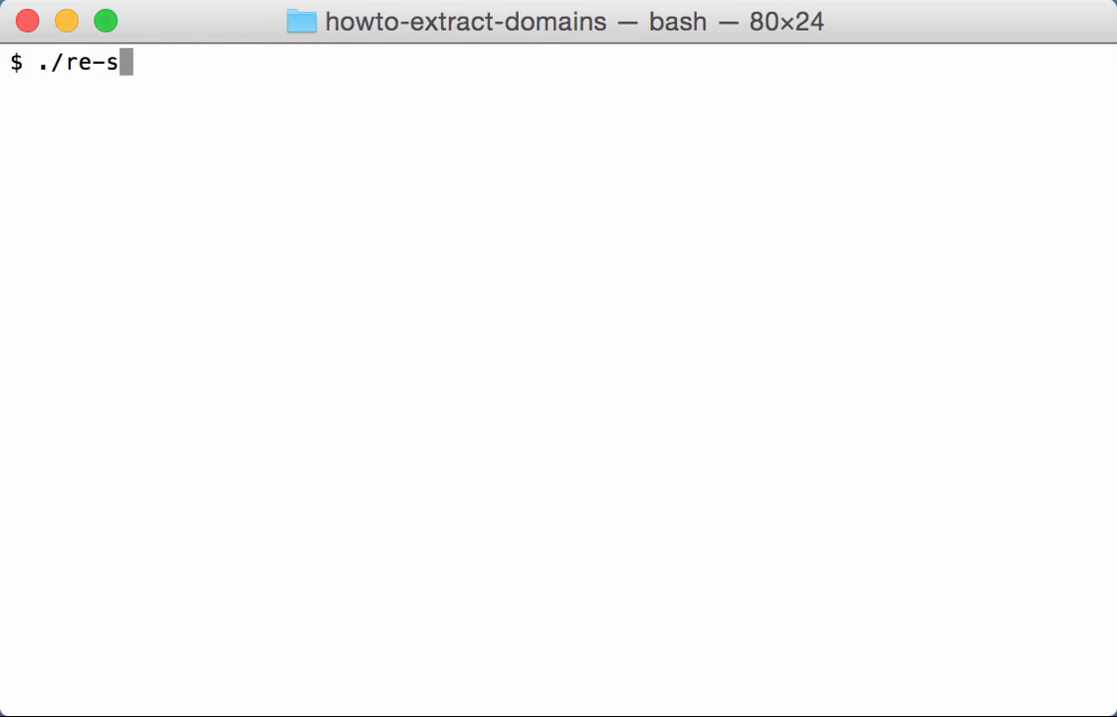
text(earch.py)
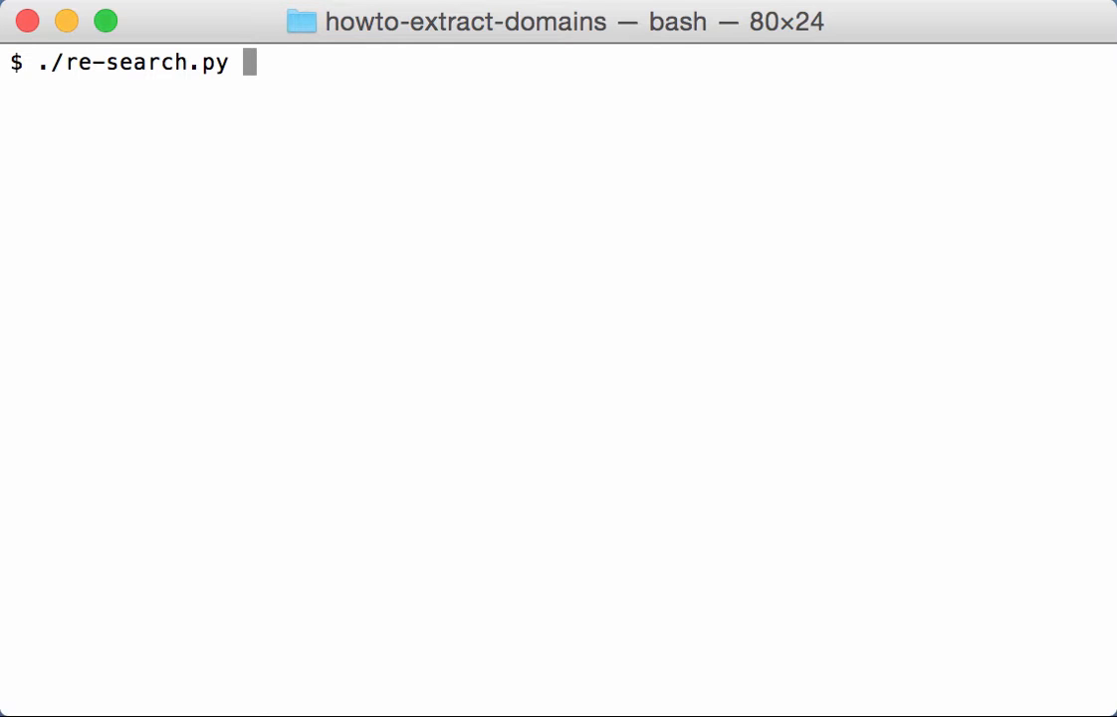
text(-f)
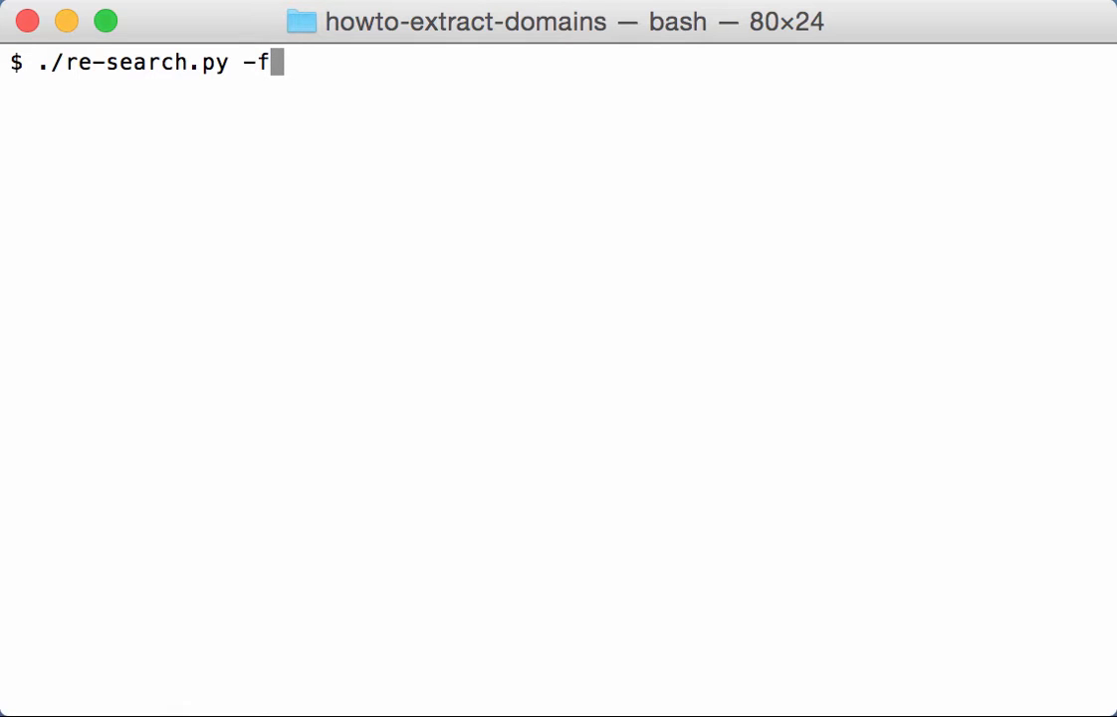
text(" ")
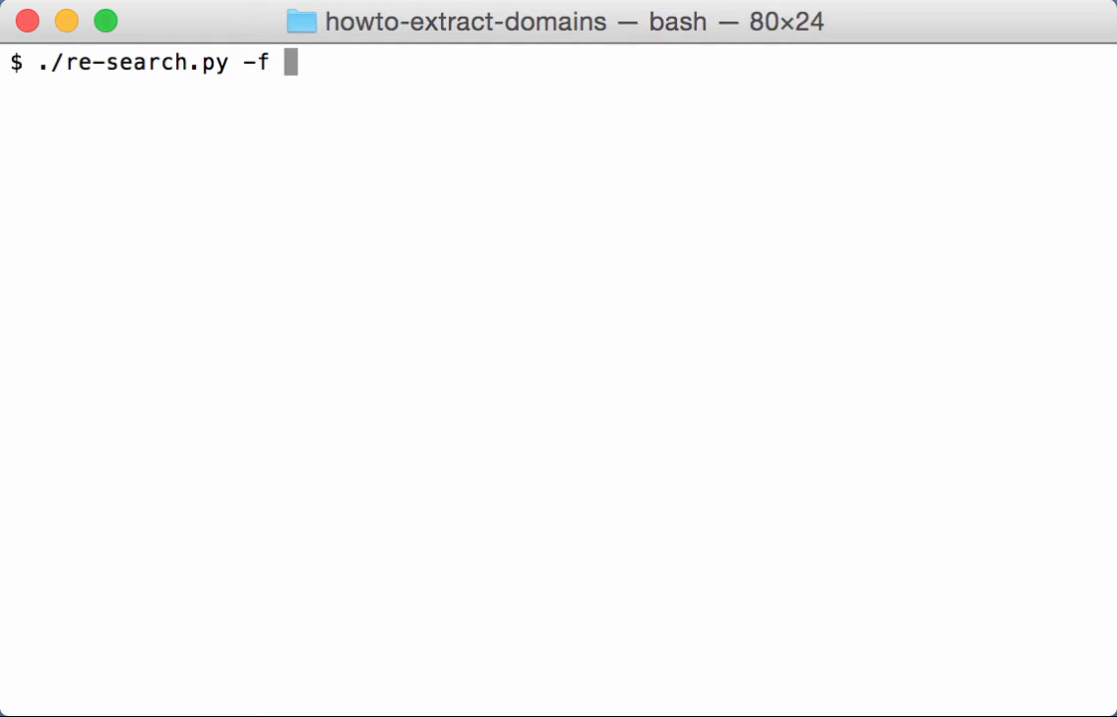
text(")
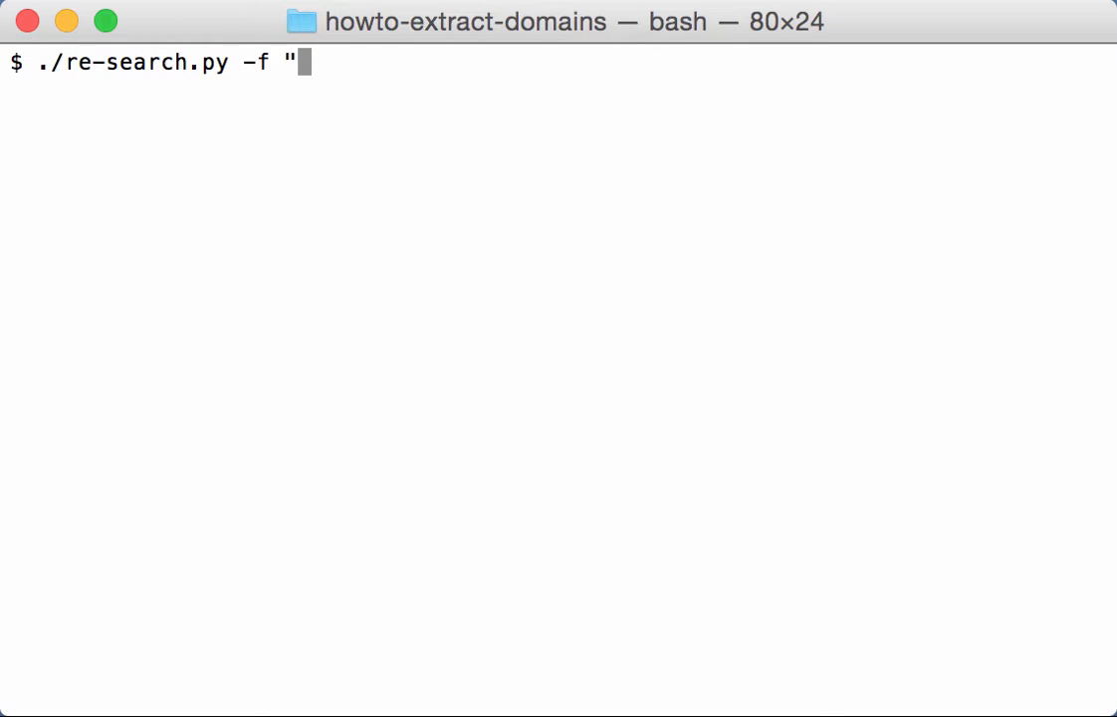
text(<lit)
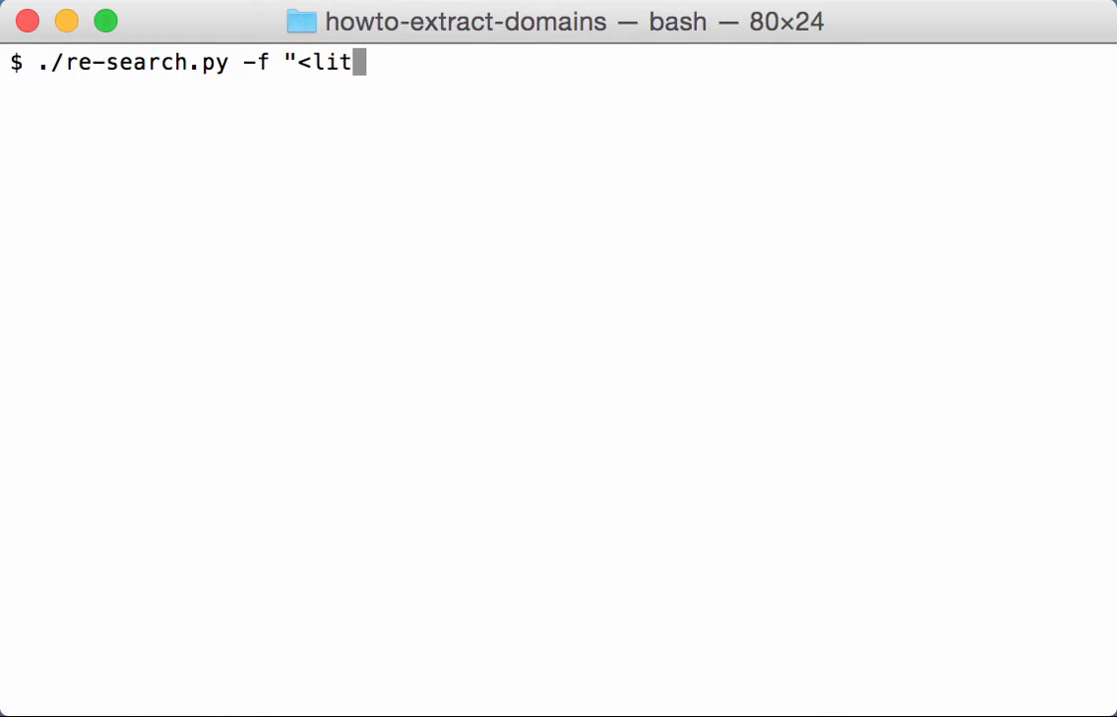
text(em>)
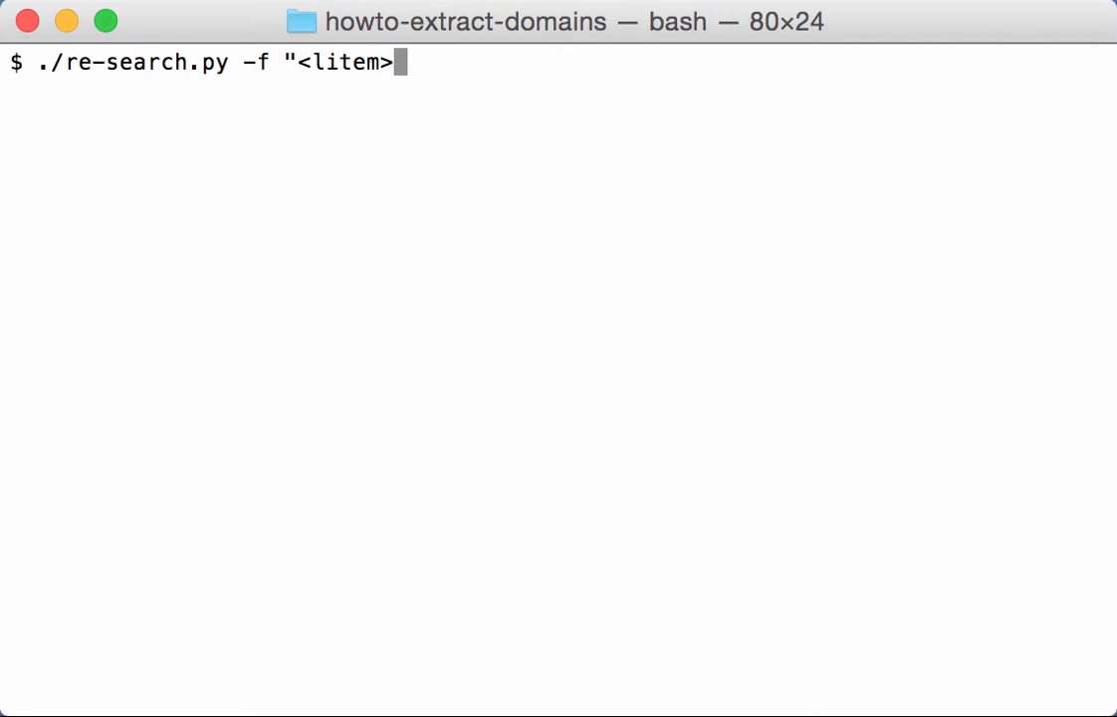
text(")
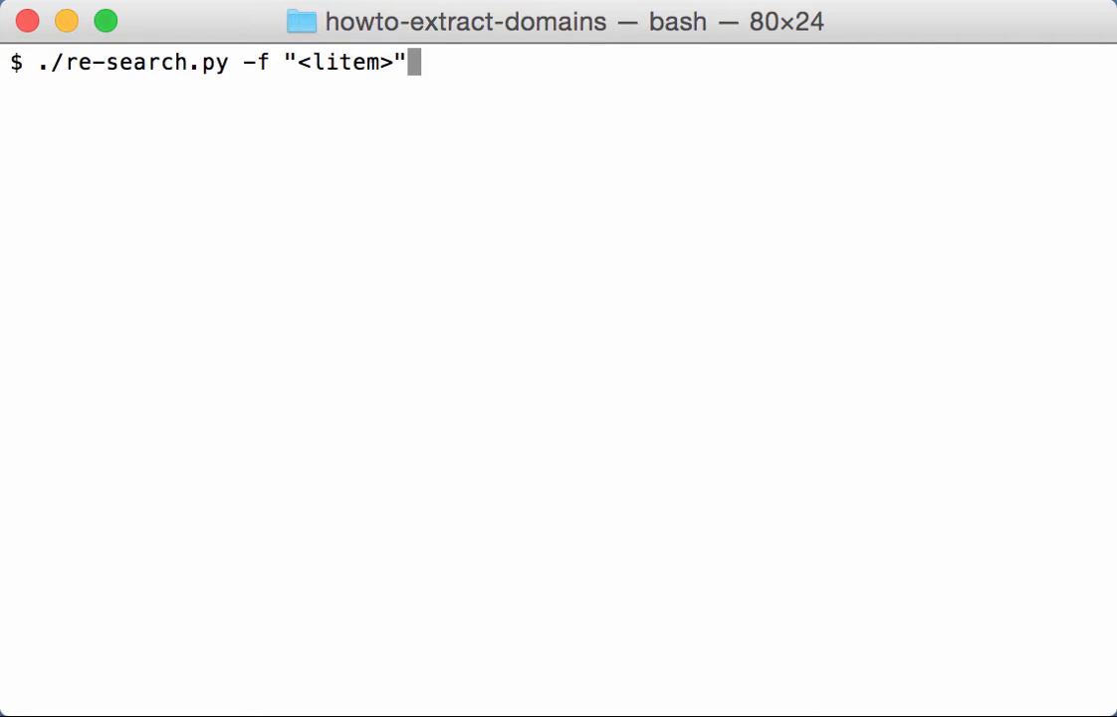
text(s)
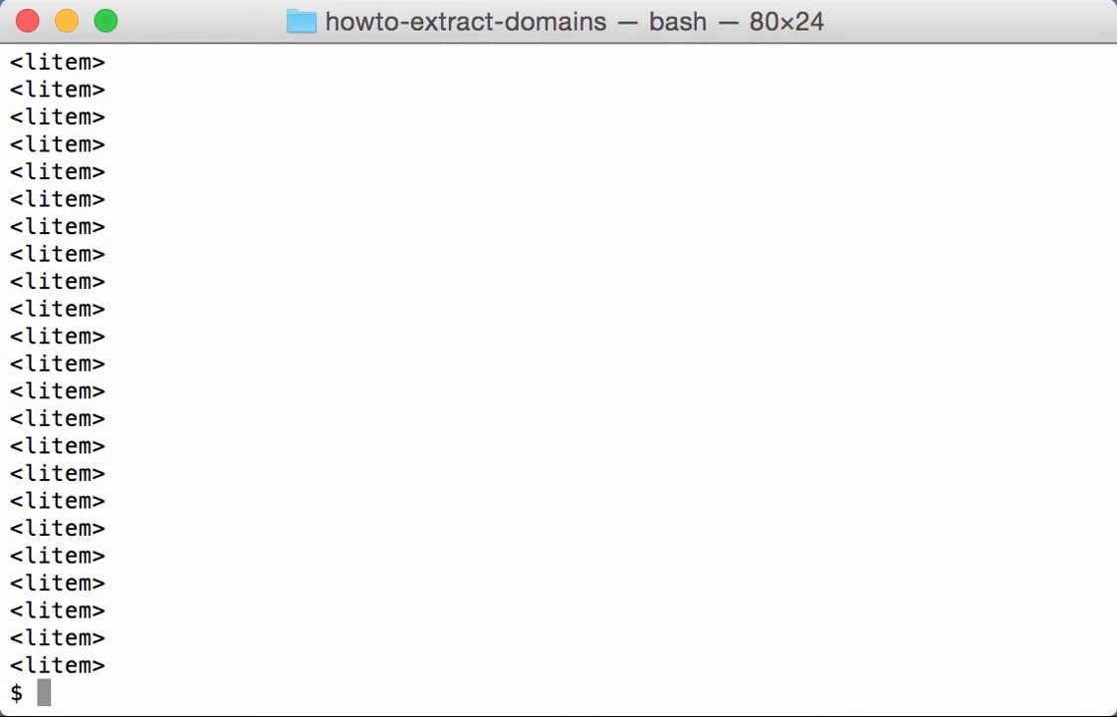
Step: Rerun the search with the pattern extended to "<litem>\s+" to match trailing whitespace
text(./re-search.py -f "<litem>" svchost-after.dmp.partial)
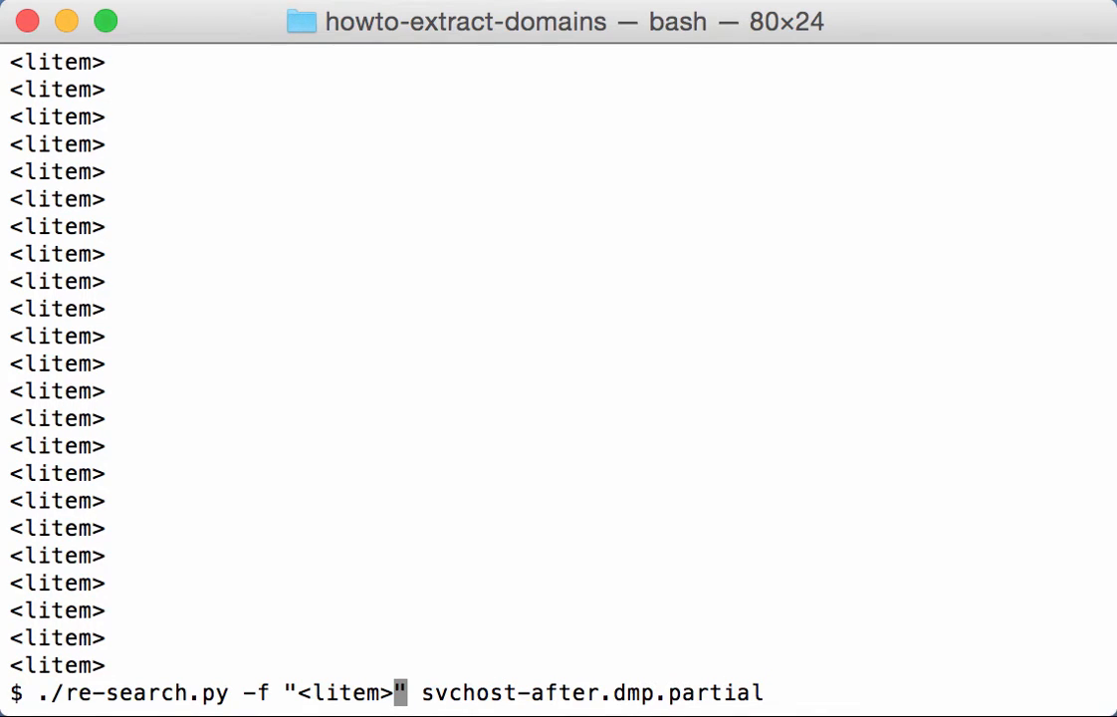
text(\)
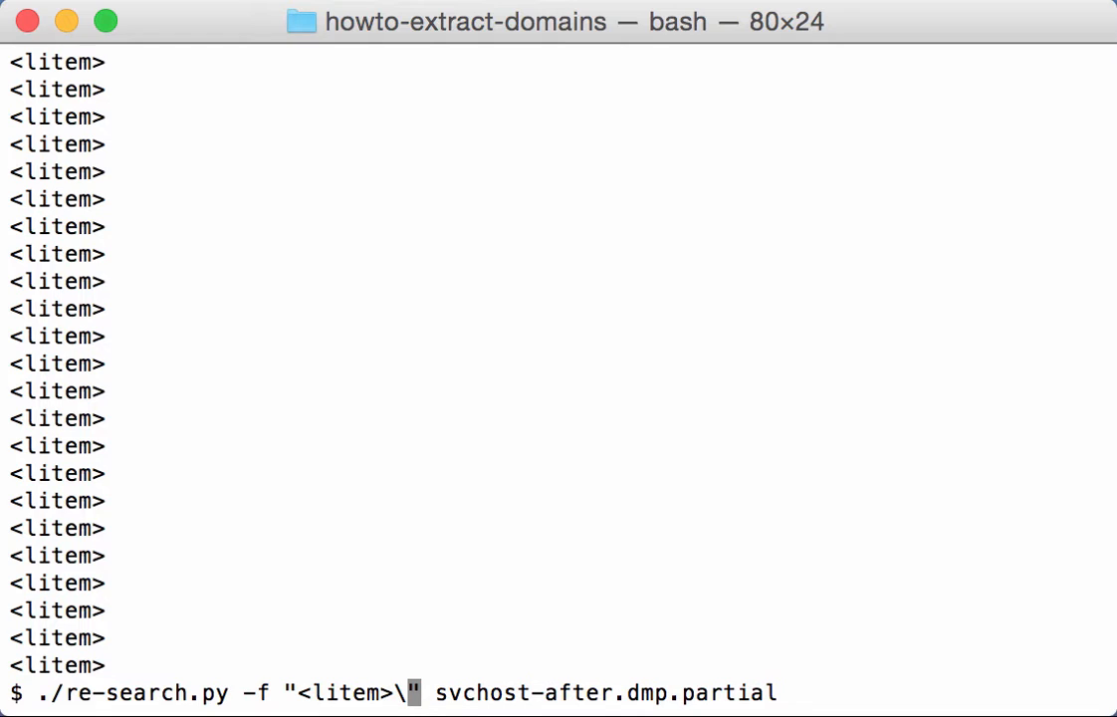
text(s+)
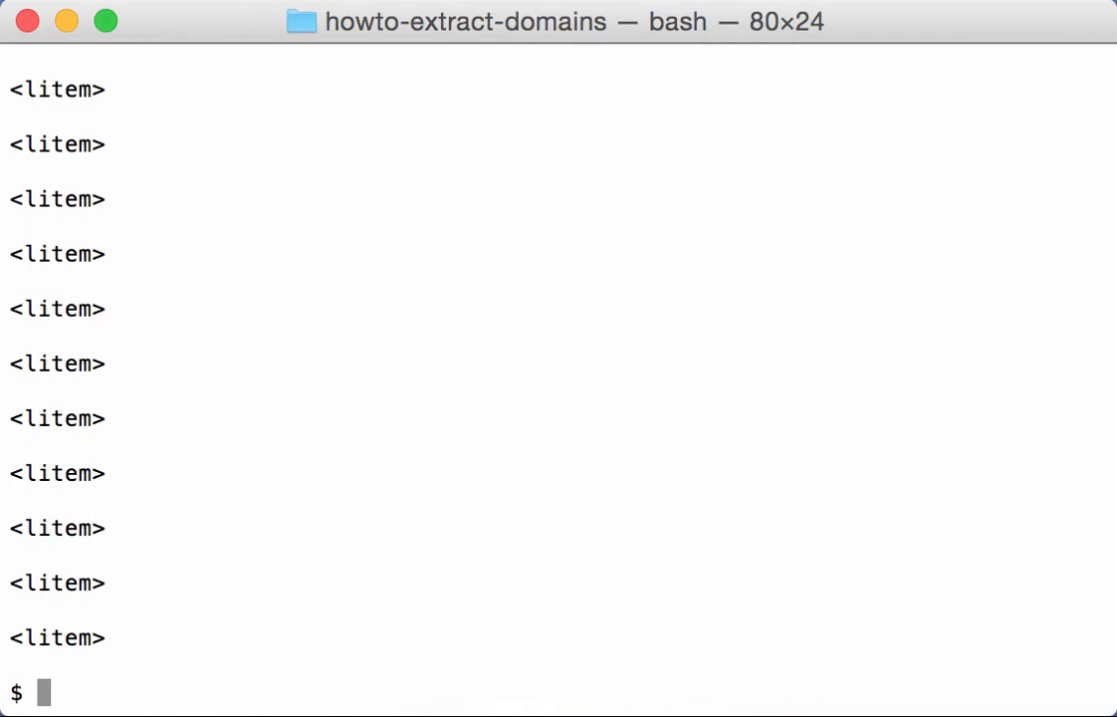
Step: Extend the pattern with [a-z0-9._*-]+ so each match includes the bank domain name
text(./re-search.py -f "<litem>\s+" svchost-after.dmp.partial)
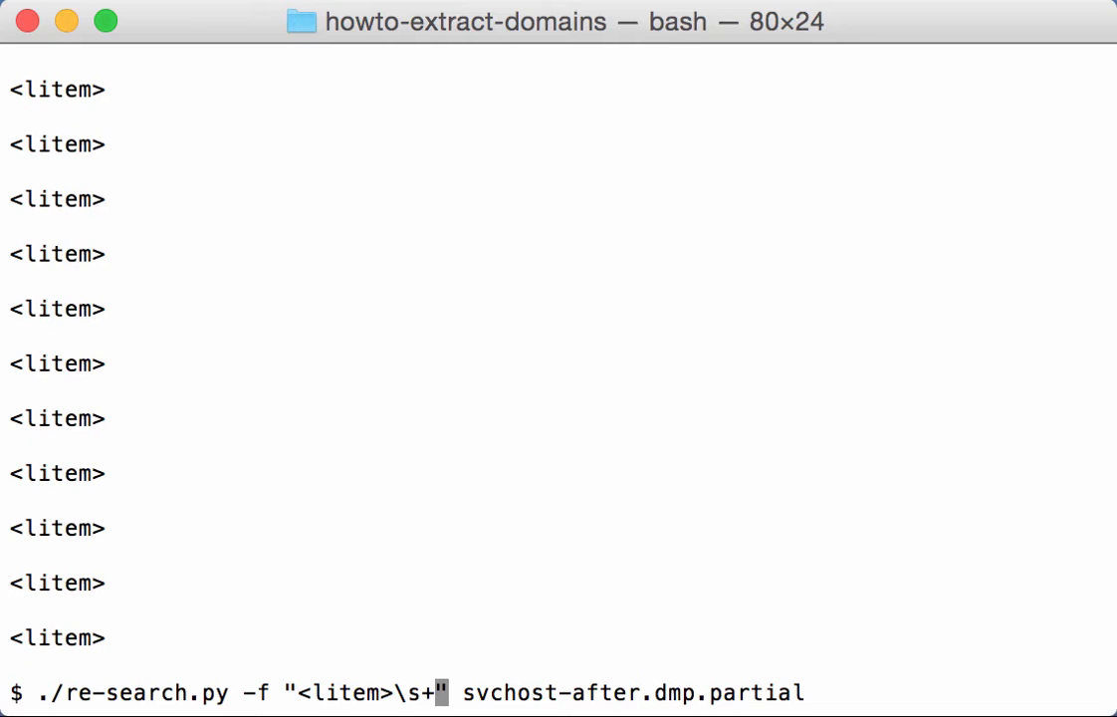
text([)
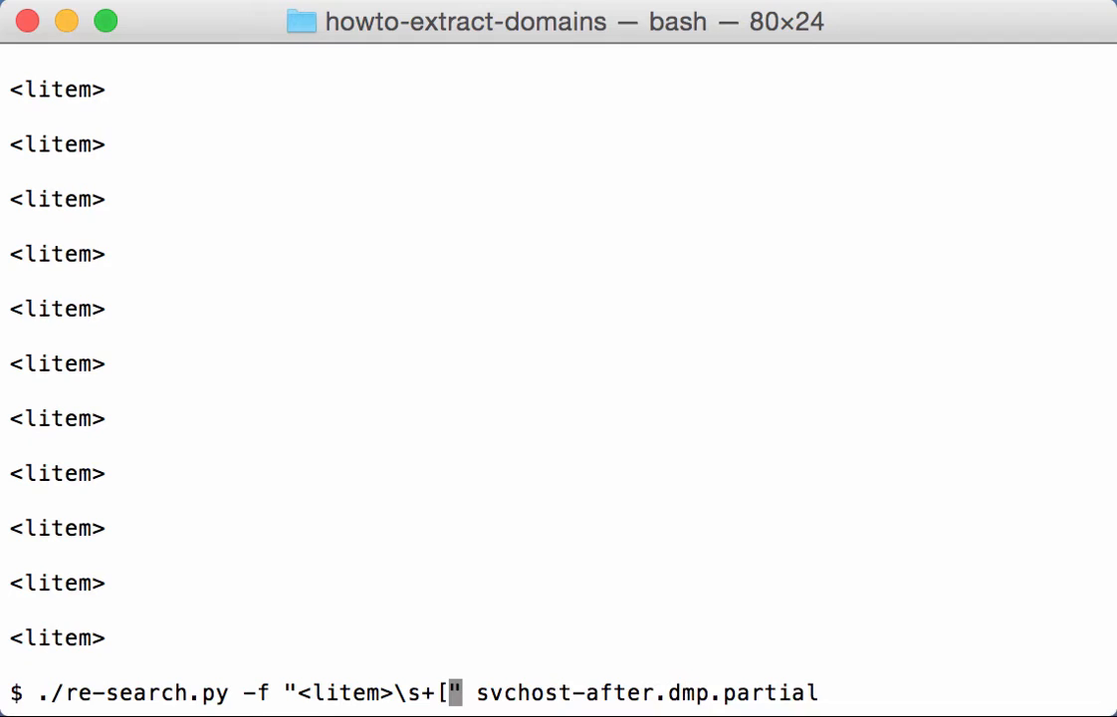
text(a-z0)
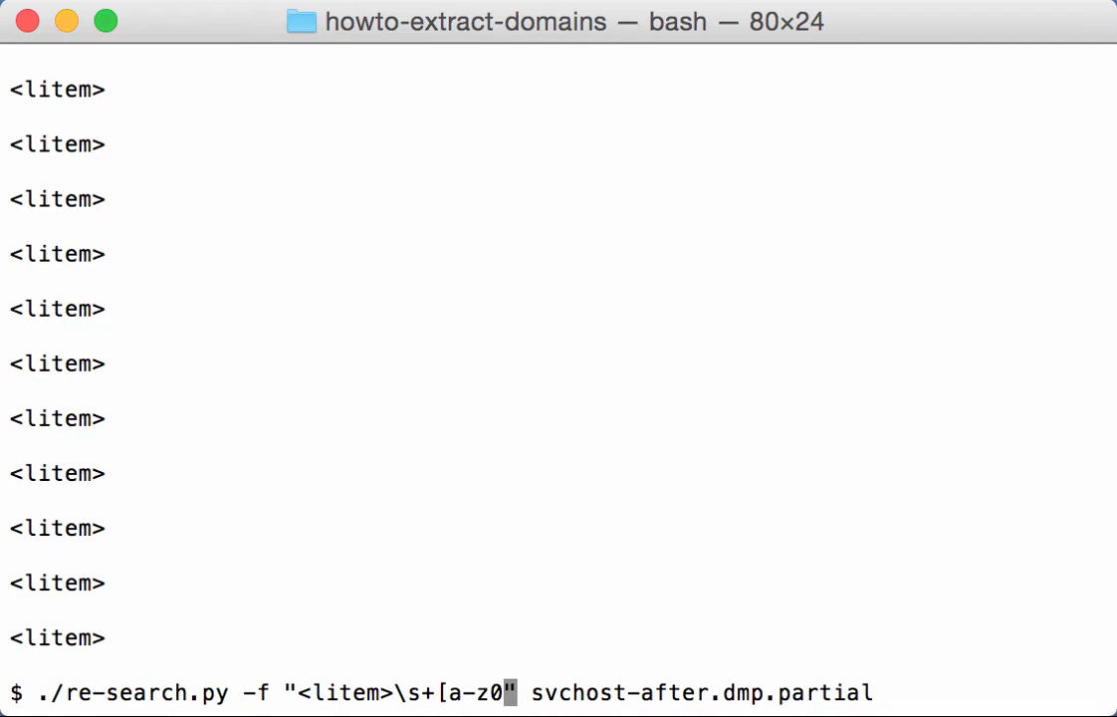
text(-9)
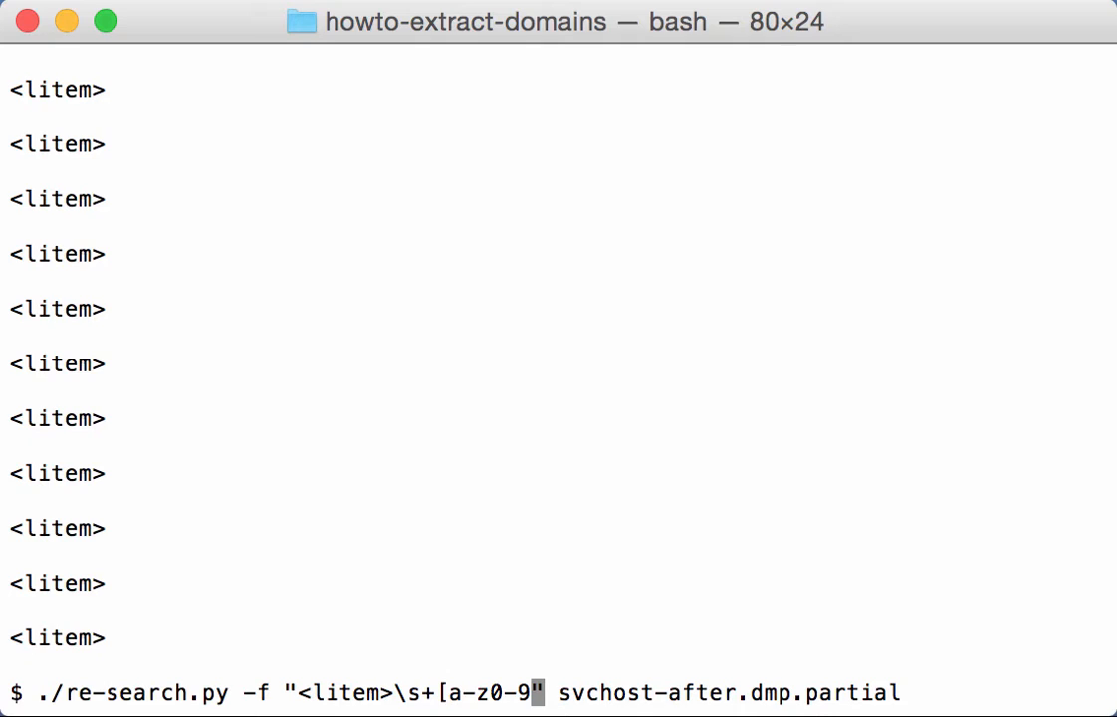
text(._)
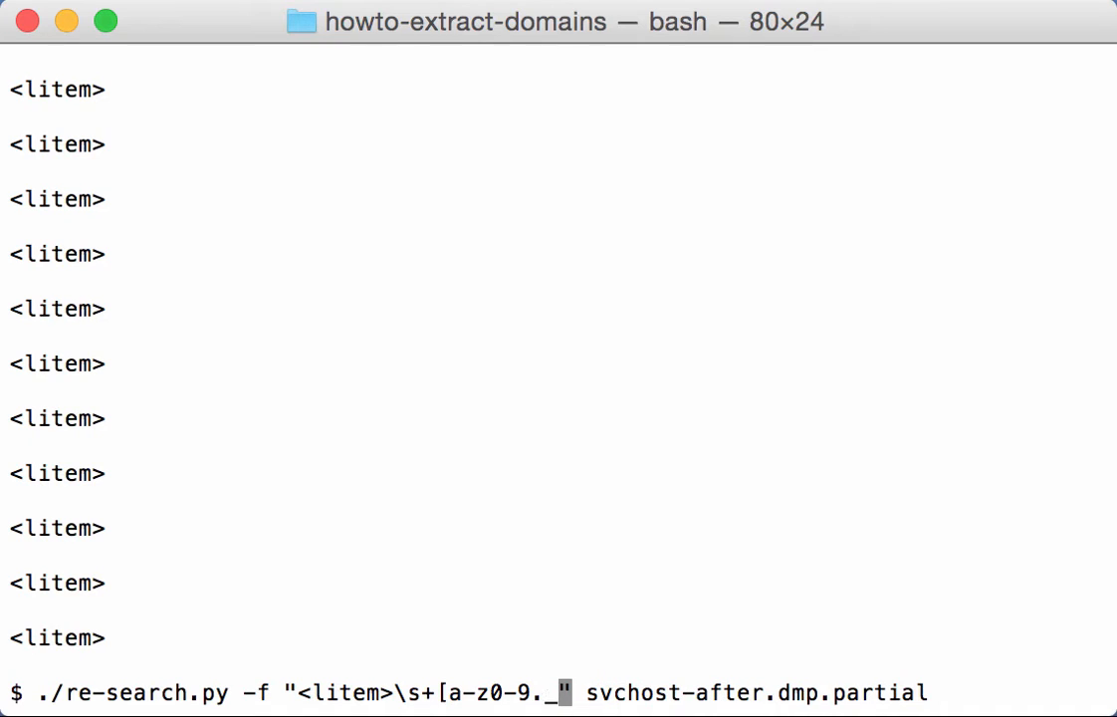
text(*)
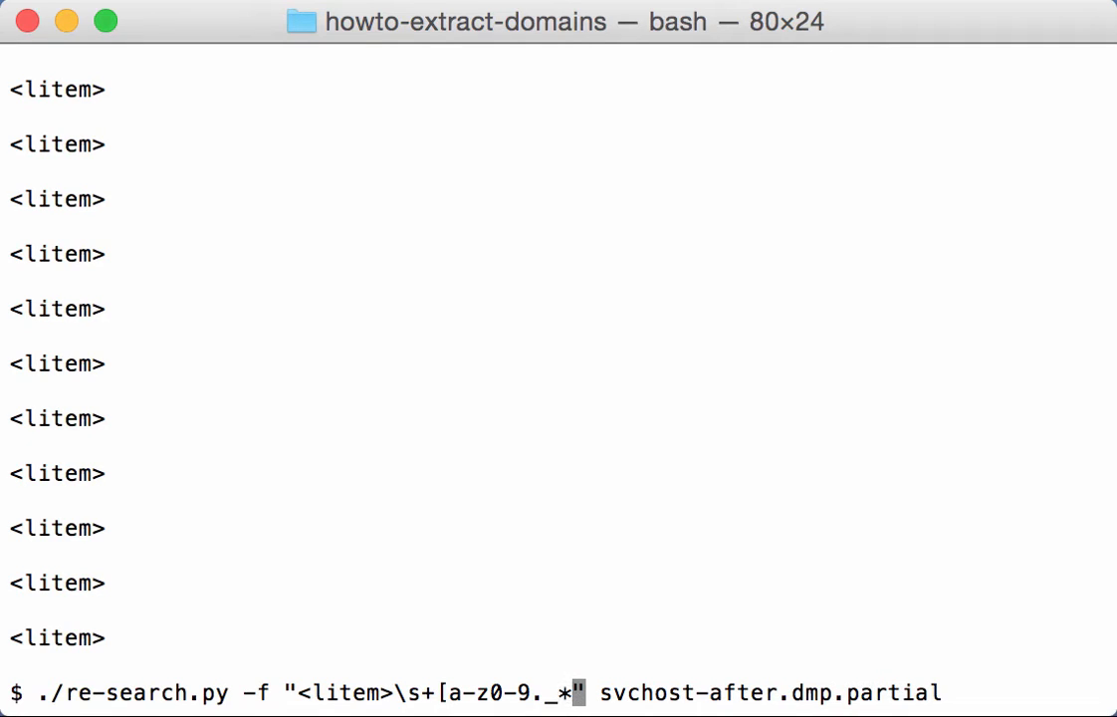
text(-)
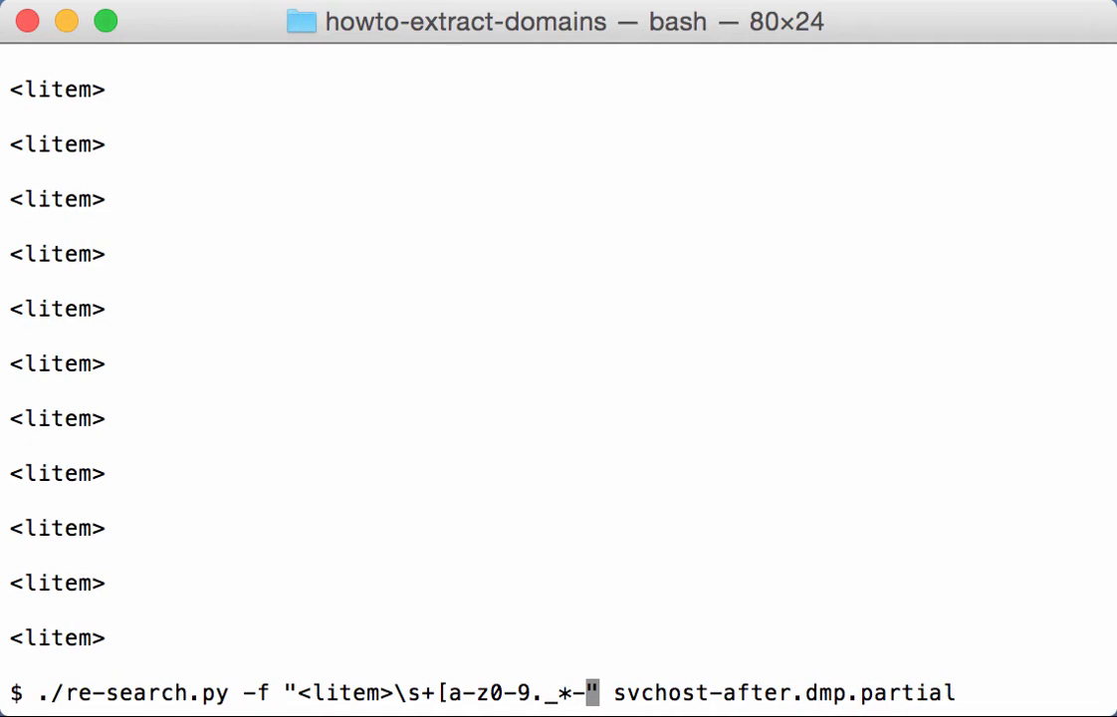
text(])
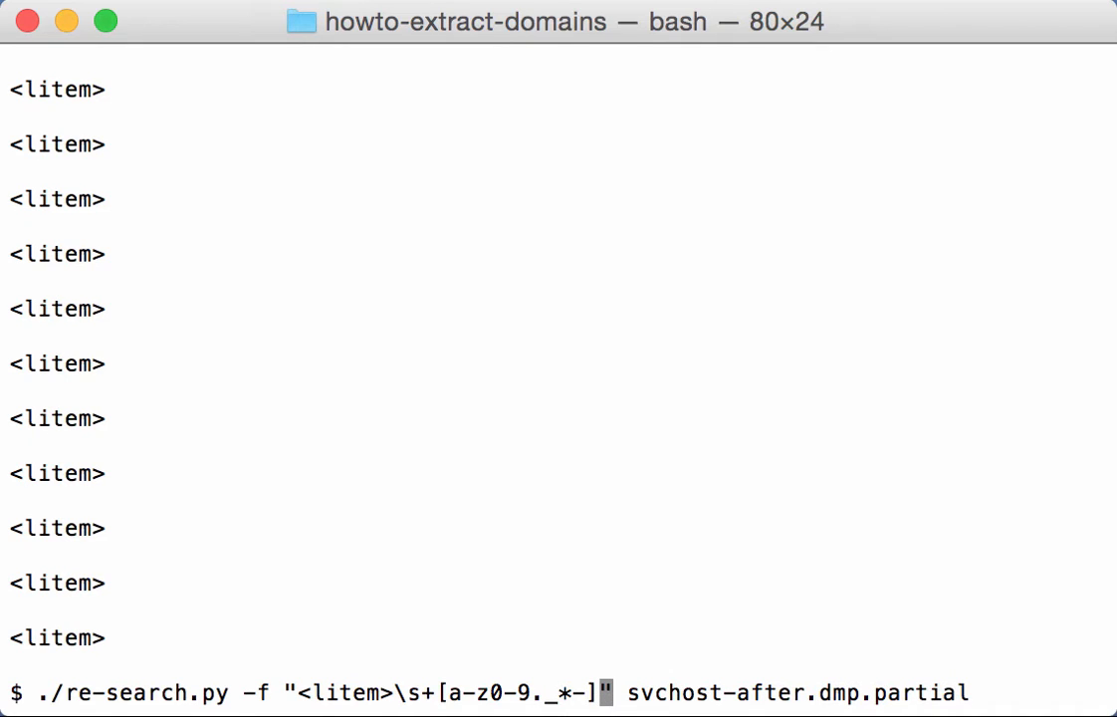
text(+)
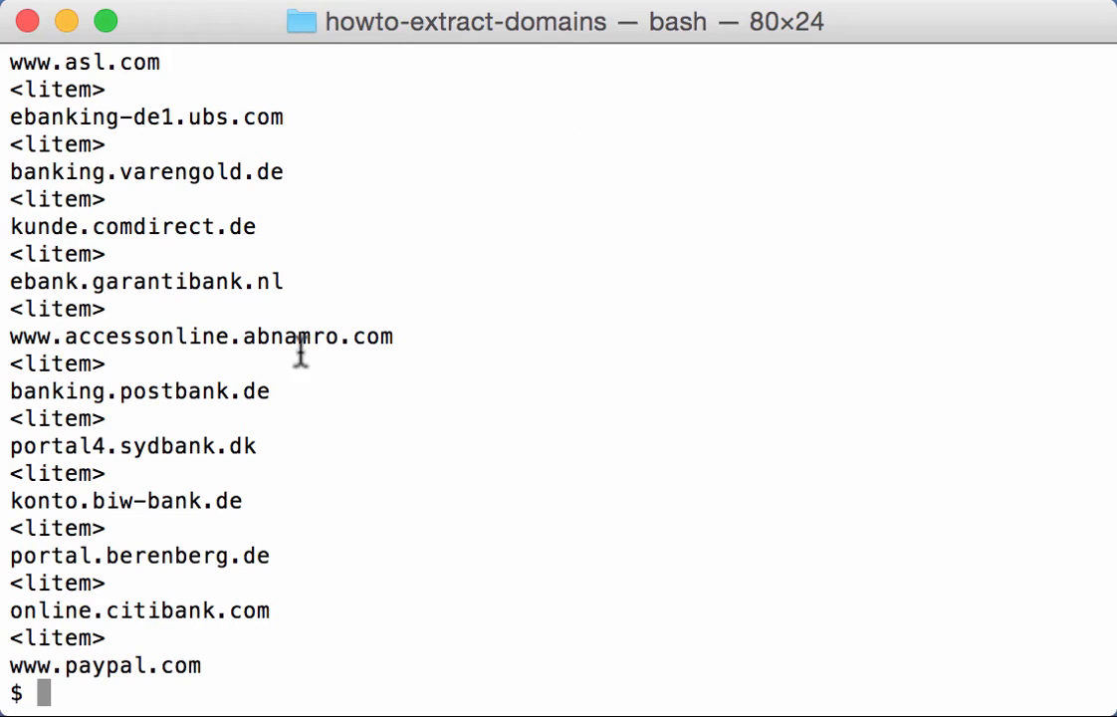
mouse_move(227, 106)
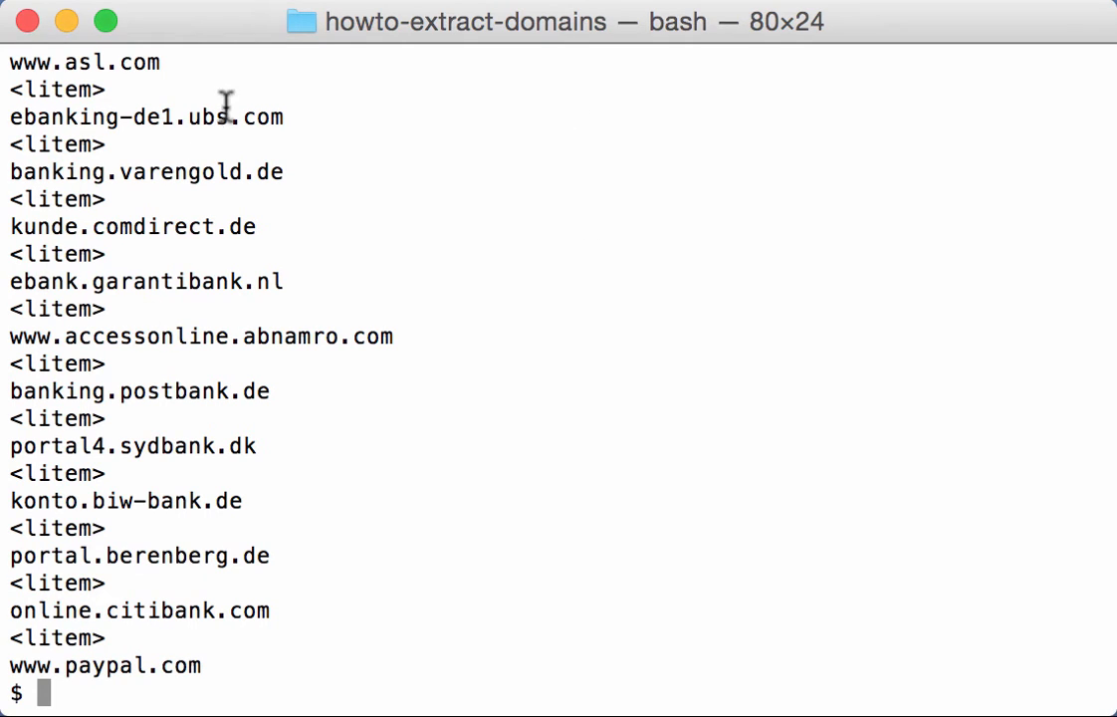
mouse_move(215, 159)
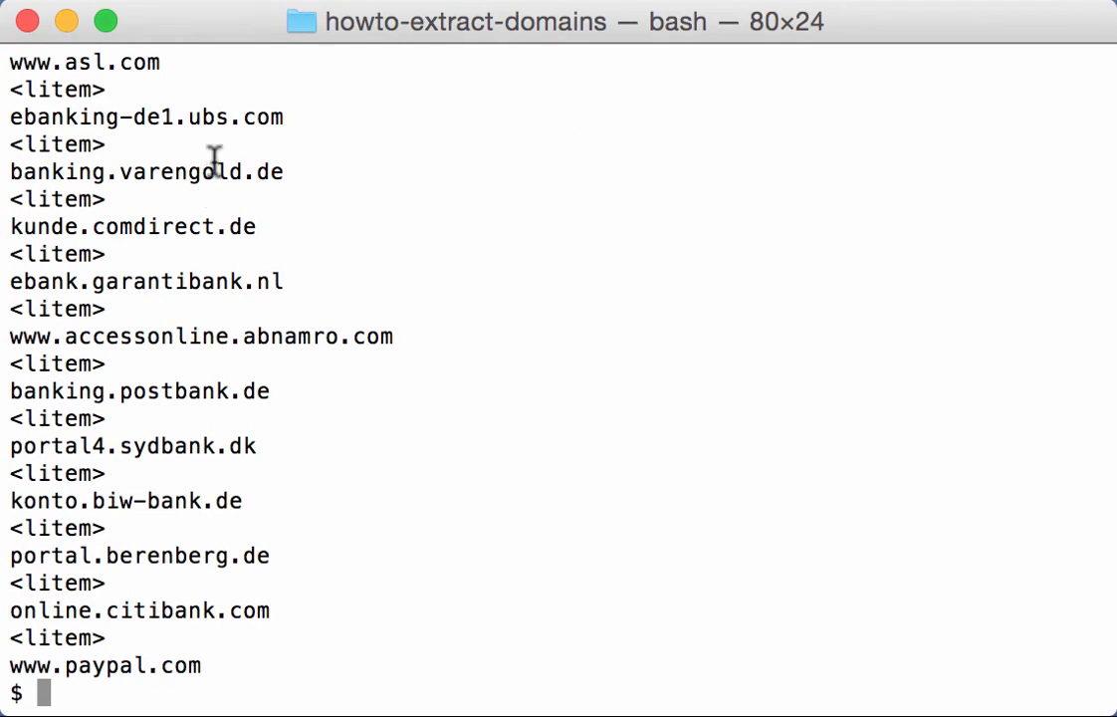
mouse_move(453, 593)
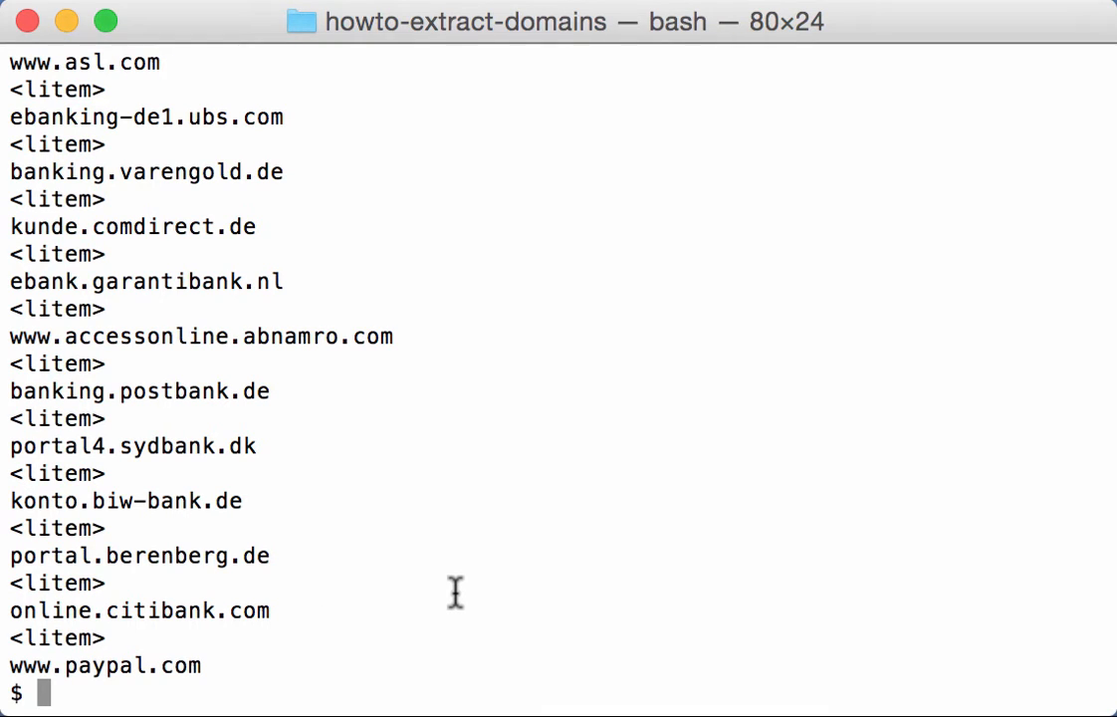
Step: Clear the screen and rerun the search capturing only the domain names
text(clear)
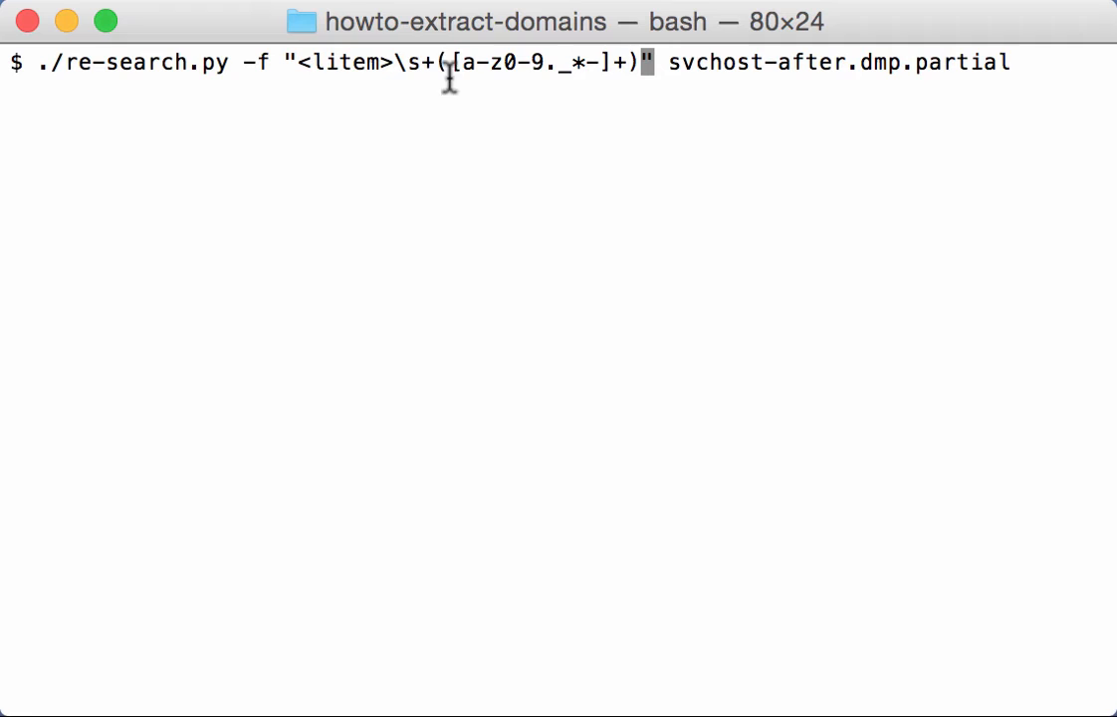
mouse_move(565, 215)
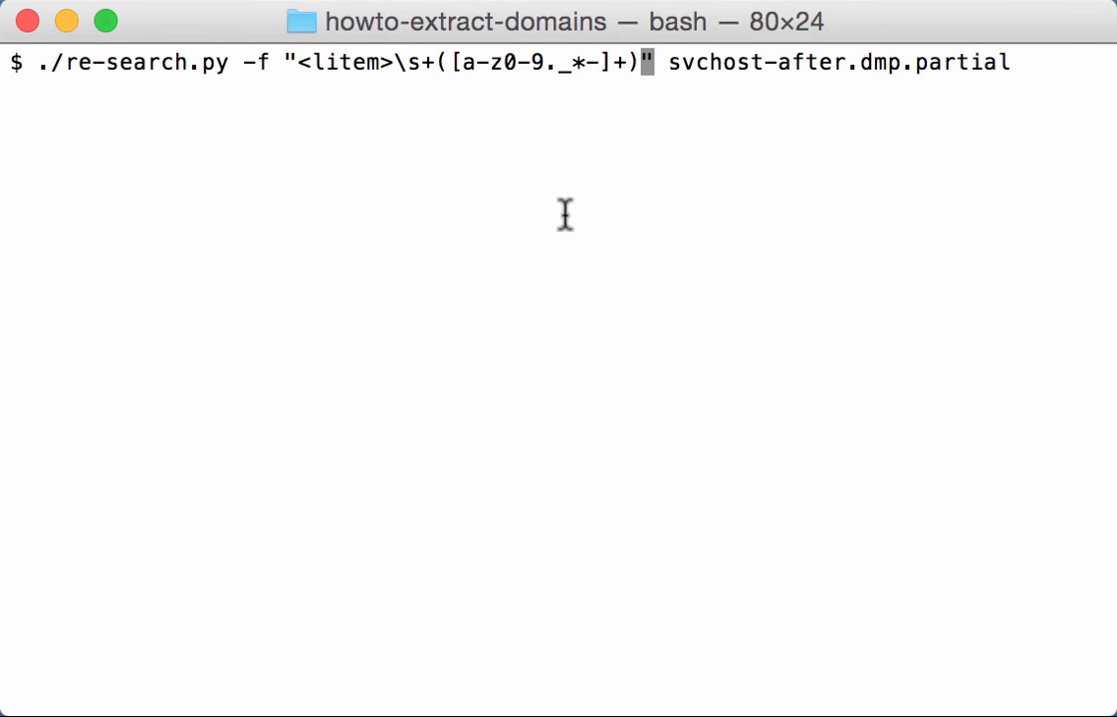
key(Return)
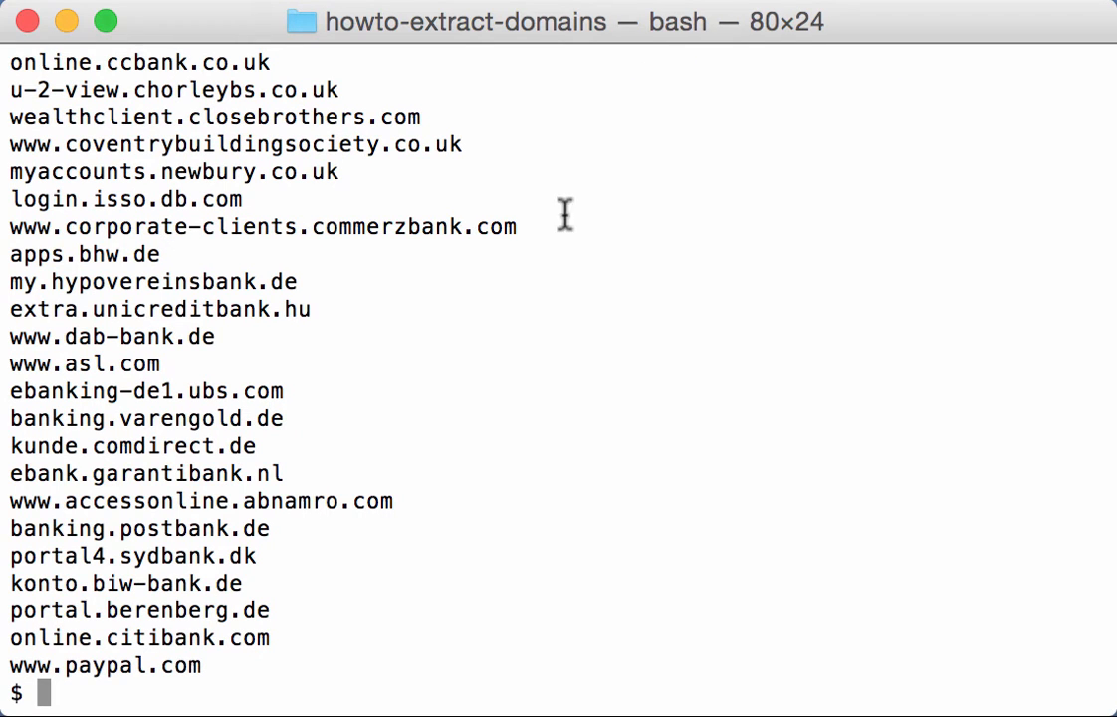
mouse_move(745, 529)
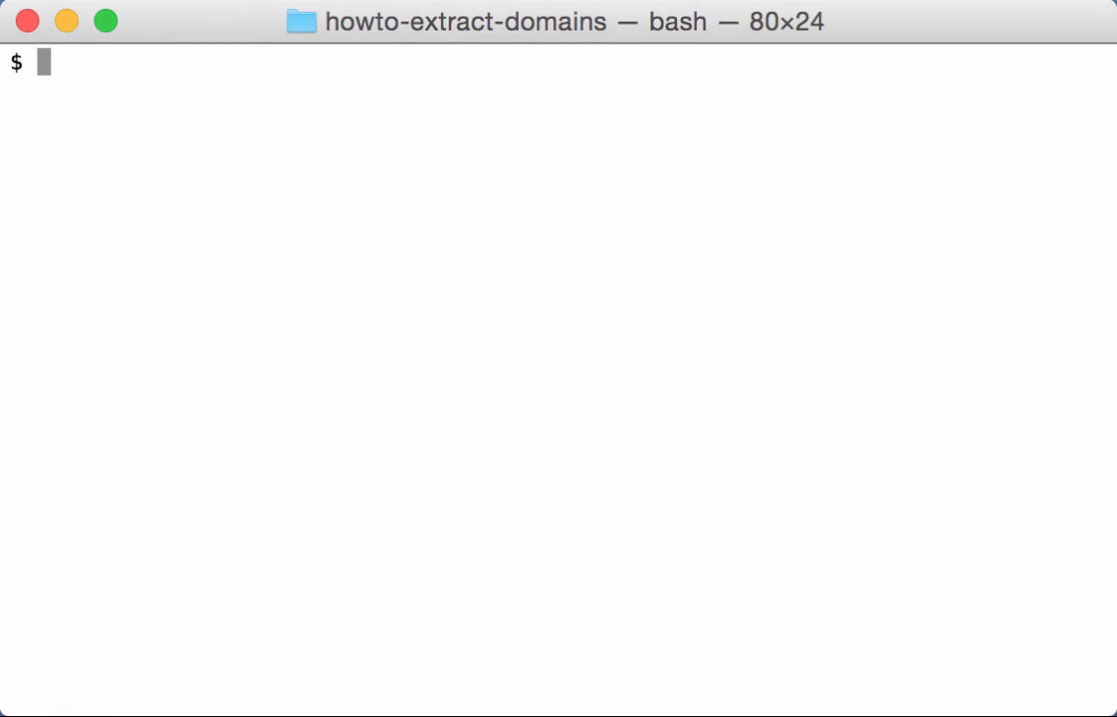
Step: Count the capture-group matches by piping the search to wc -l (1632 results)
text(./re-search.py -f "<litem>\s+([a-z0-9._*-]+)" svchost-after.dmp.partial)
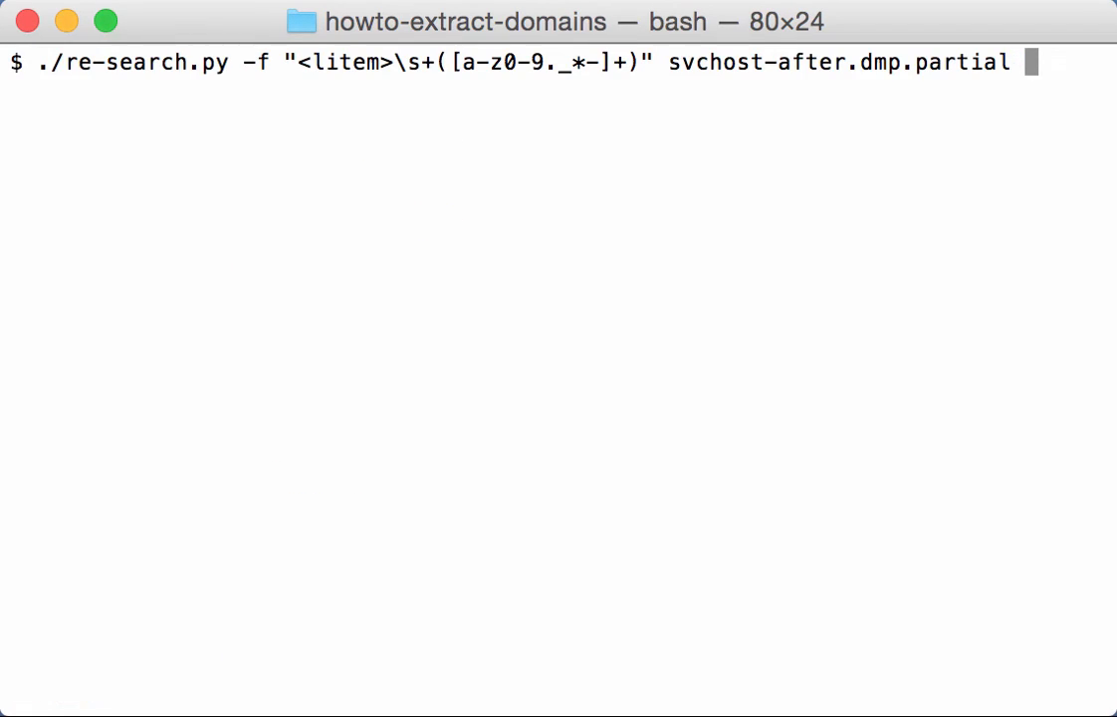
text(|)
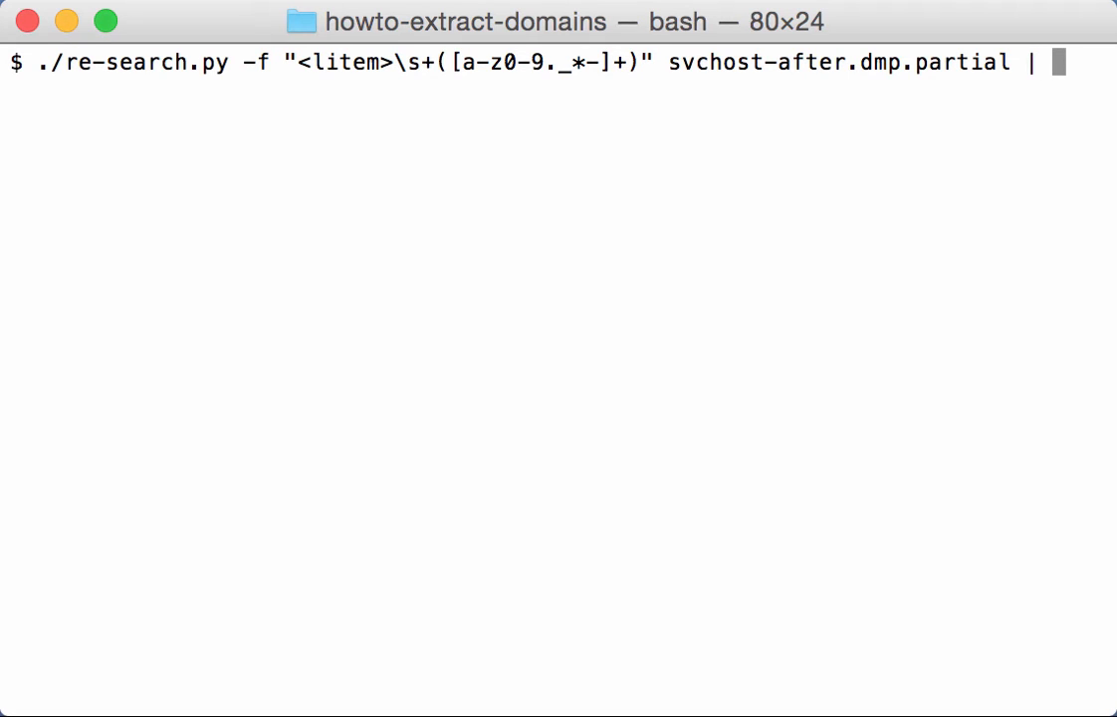
text(wc -l)
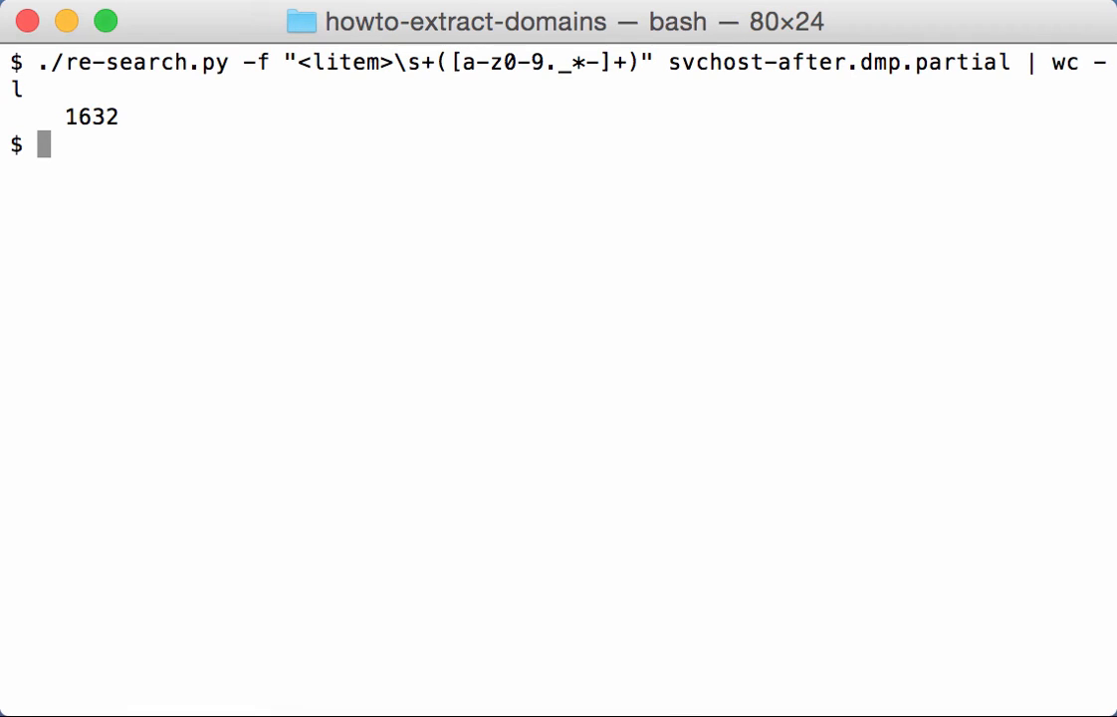
key(Up)
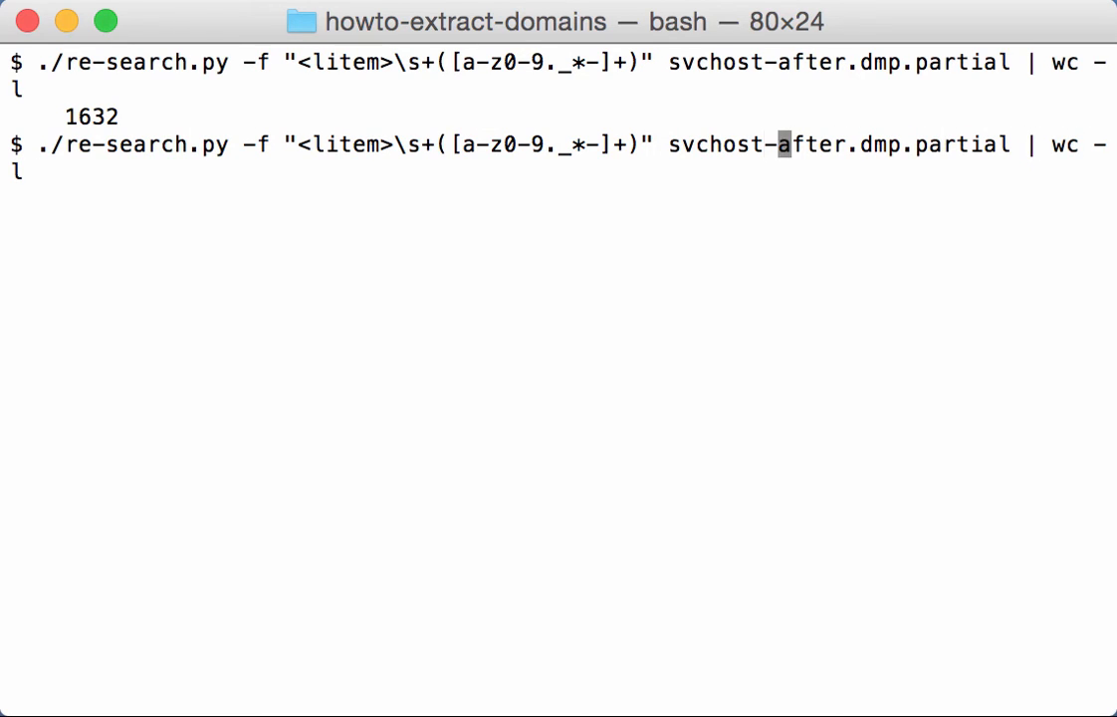
Step: Add the -u option so only unique bank domain names are printed
click(454, 143)
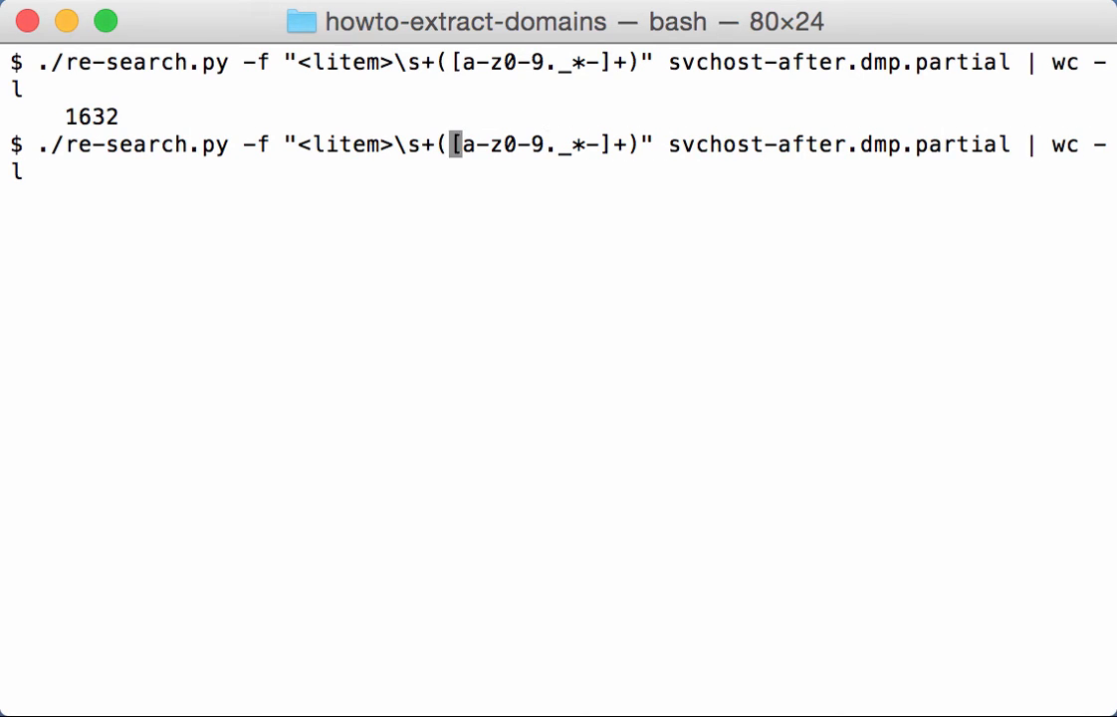
text(-)
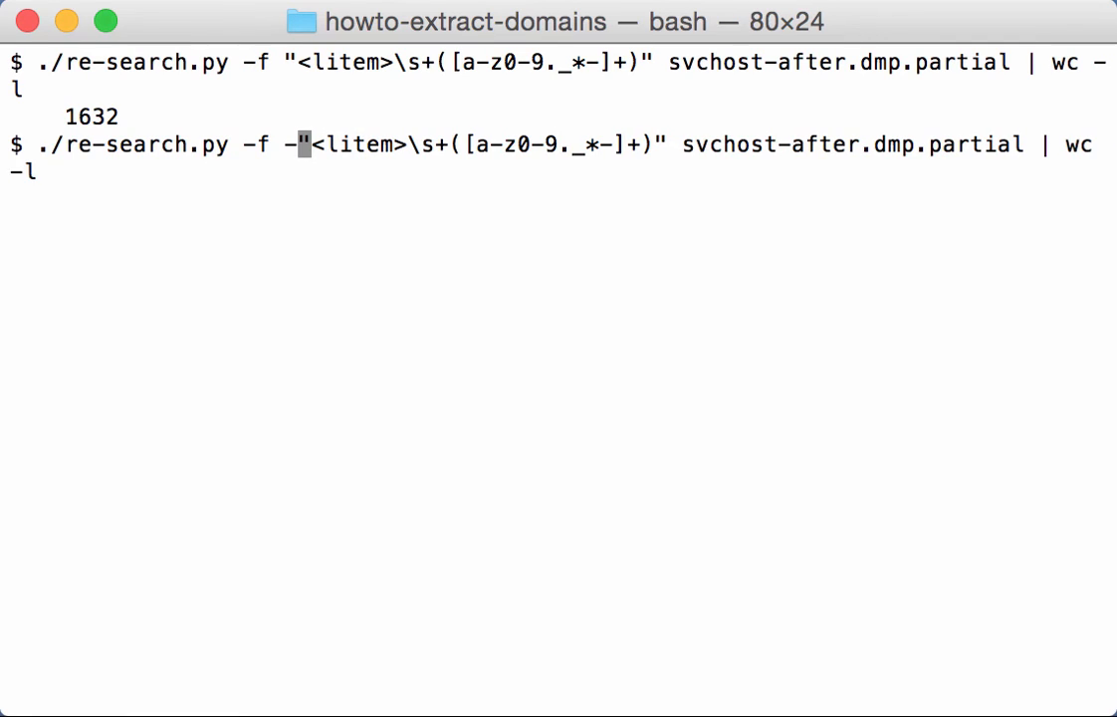
text(u)
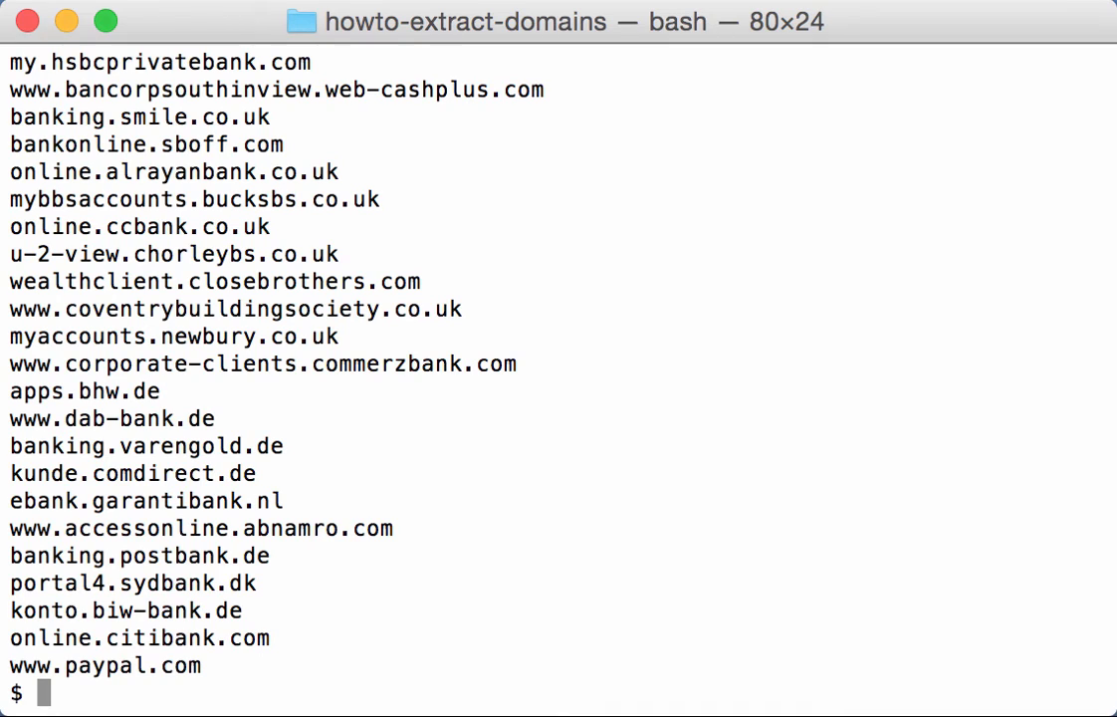
Step: Pipe the unique domain extraction through sort for an alphabetical list, then clear the screen
text(./re-search.py -f -u "<litem>\s+([a-z0-9._*-]+)" svchost-after.dmp.partial)
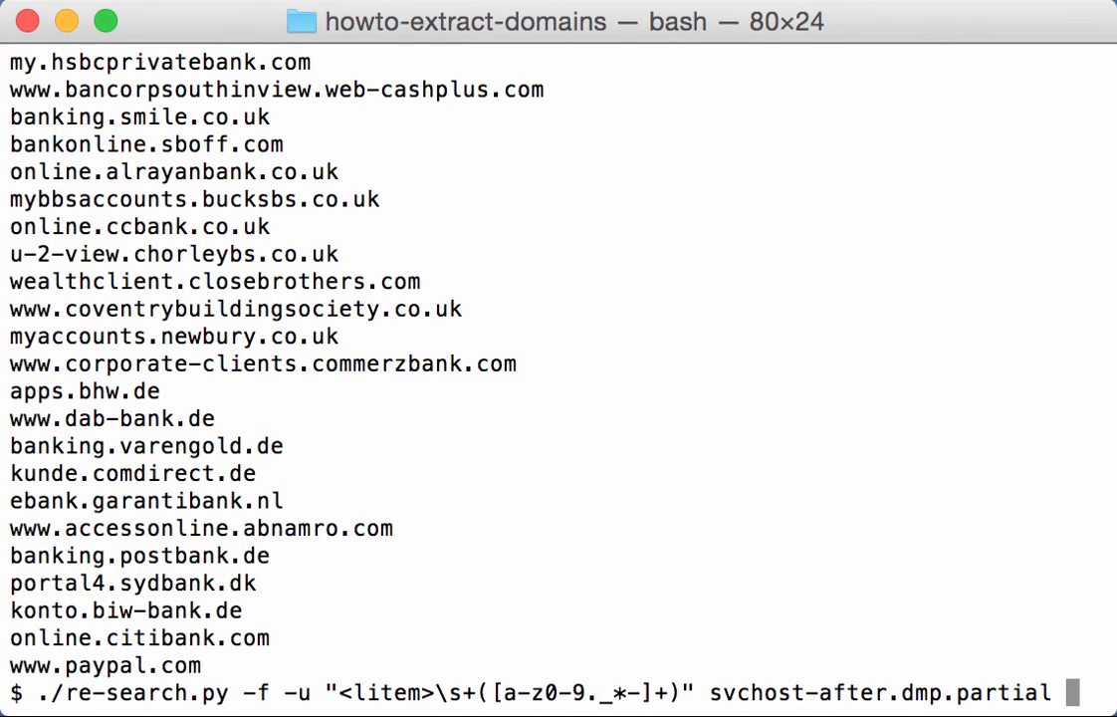
text(| sort)
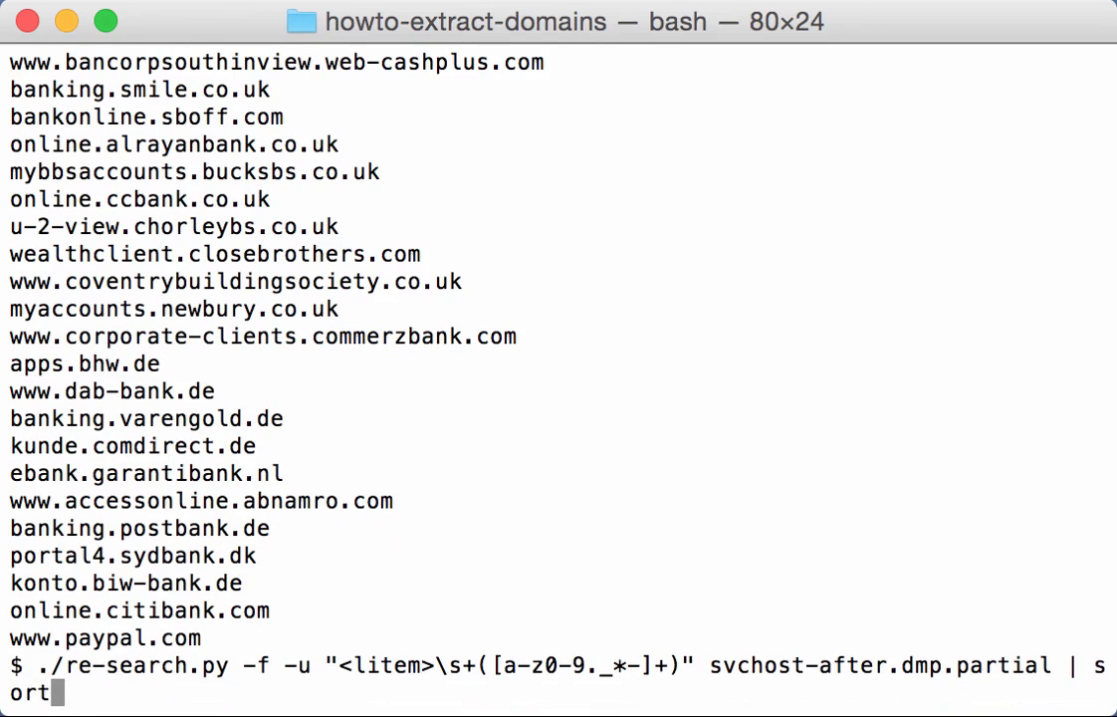
key(Return)
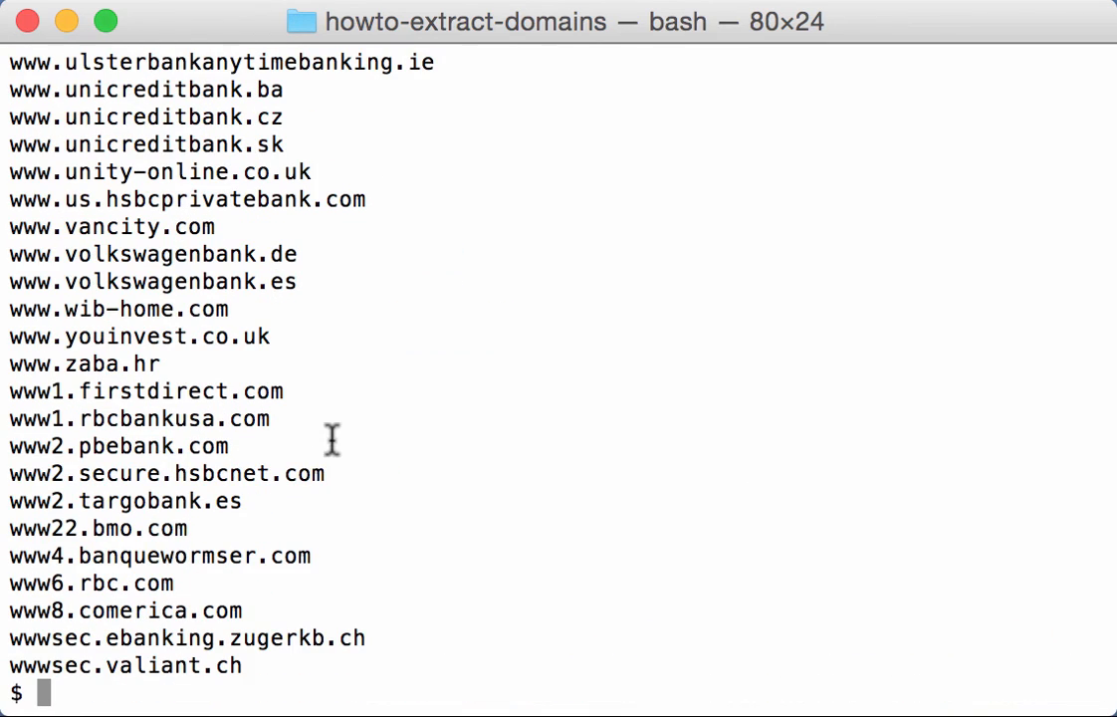
mouse_move(119, 316)
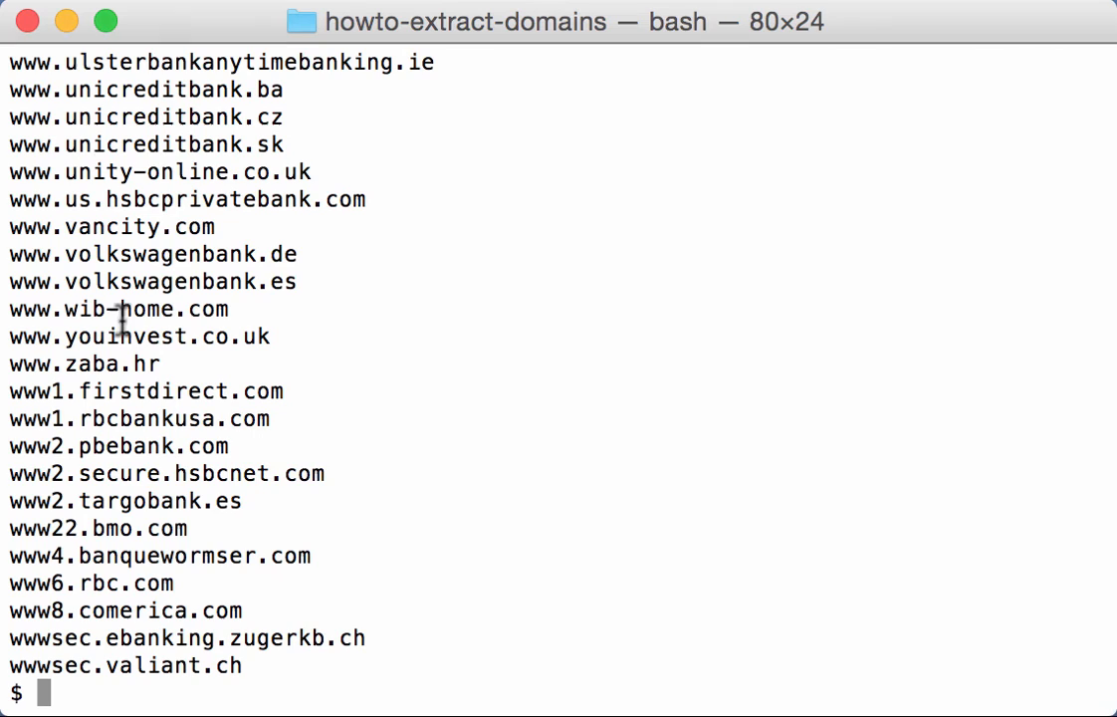
mouse_move(263, 454)
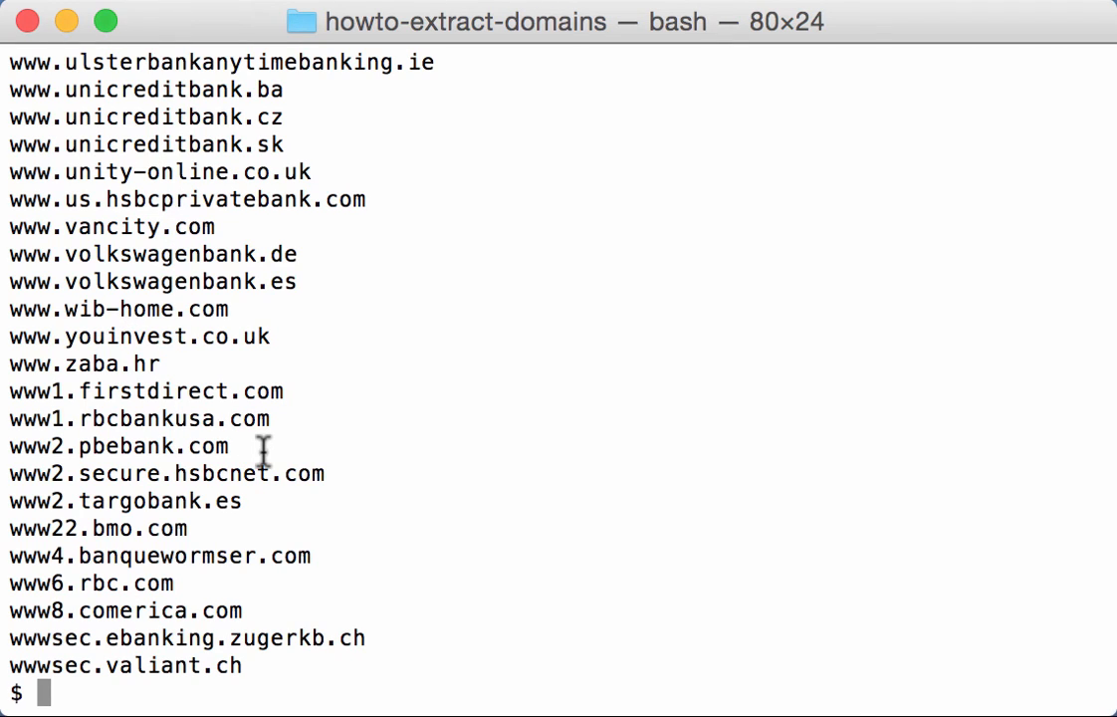
mouse_move(394, 681)
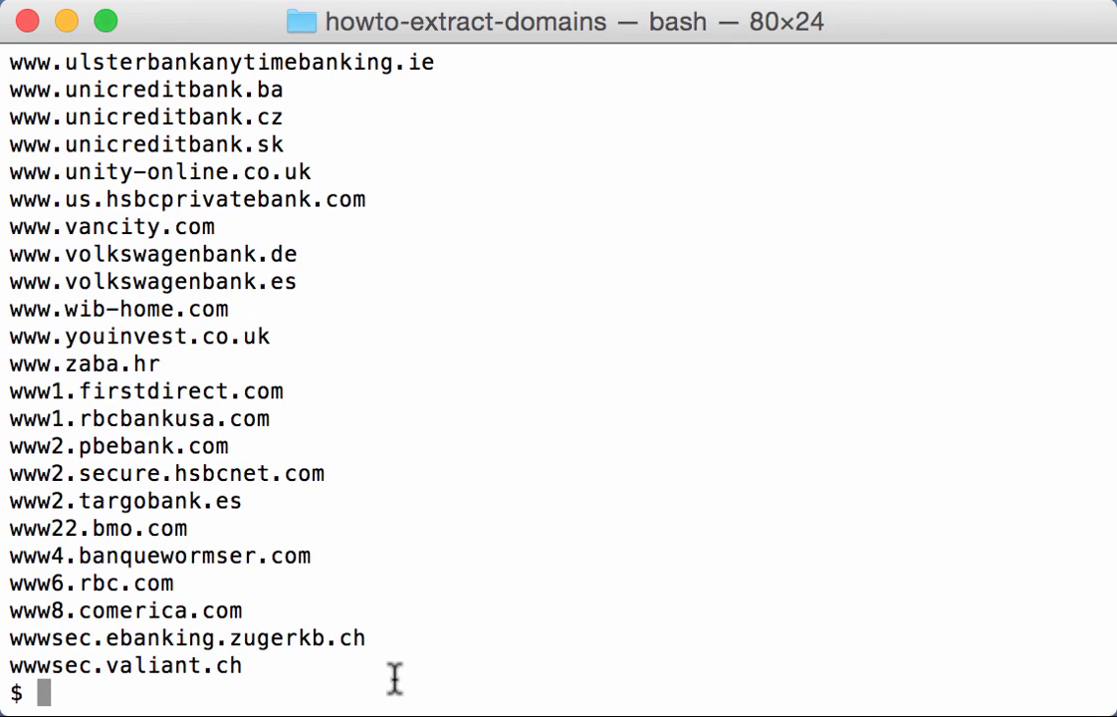
mouse_move(394, 649)
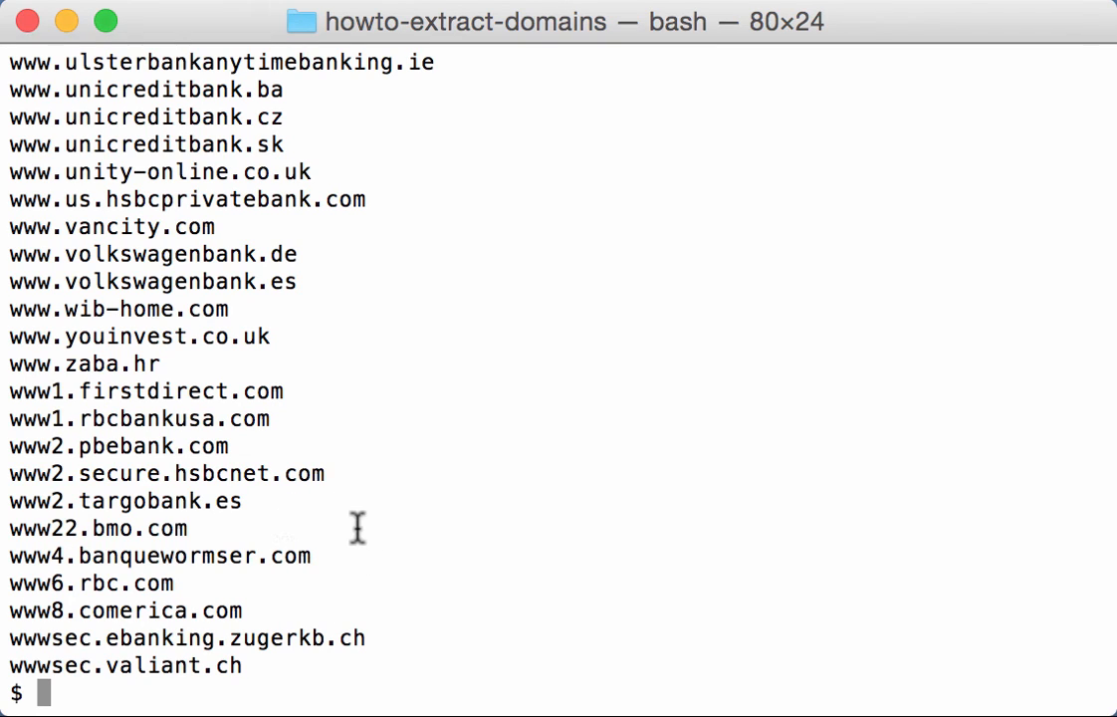
mouse_move(319, 553)
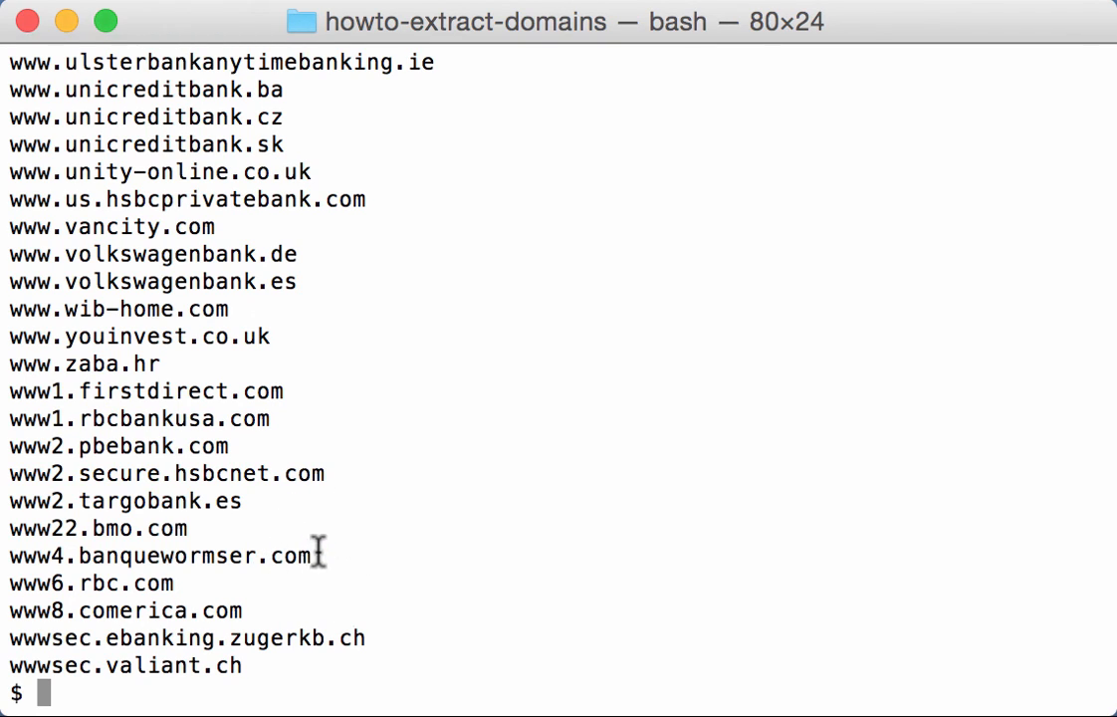
mouse_move(331, 565)
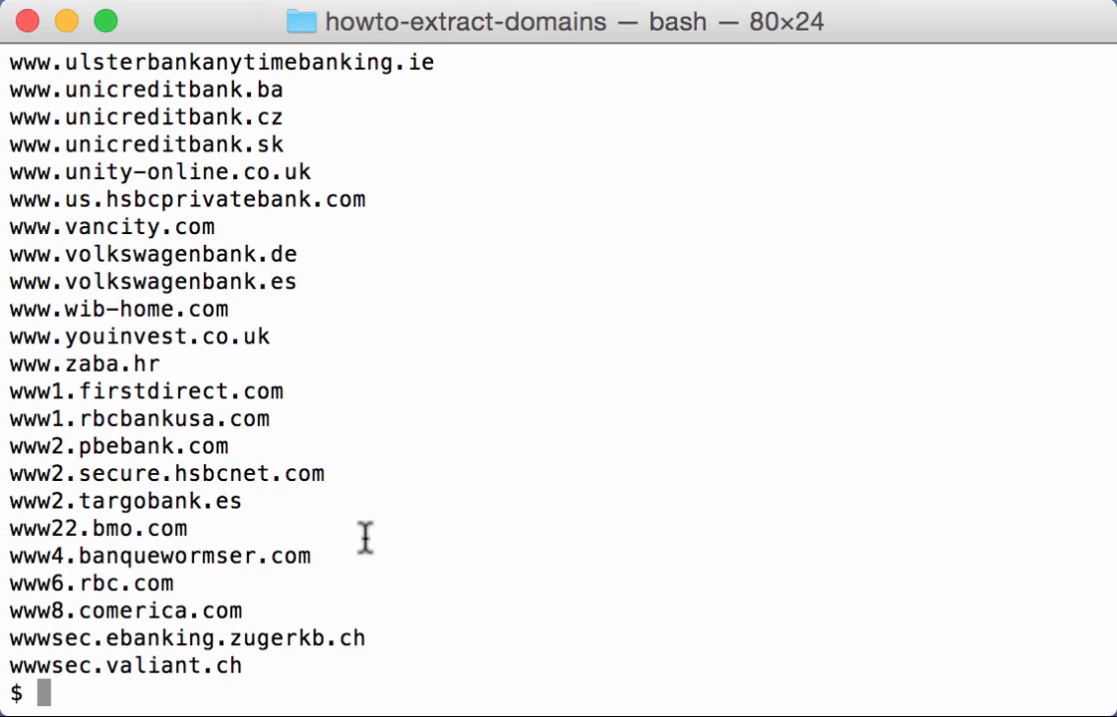
text(clear)
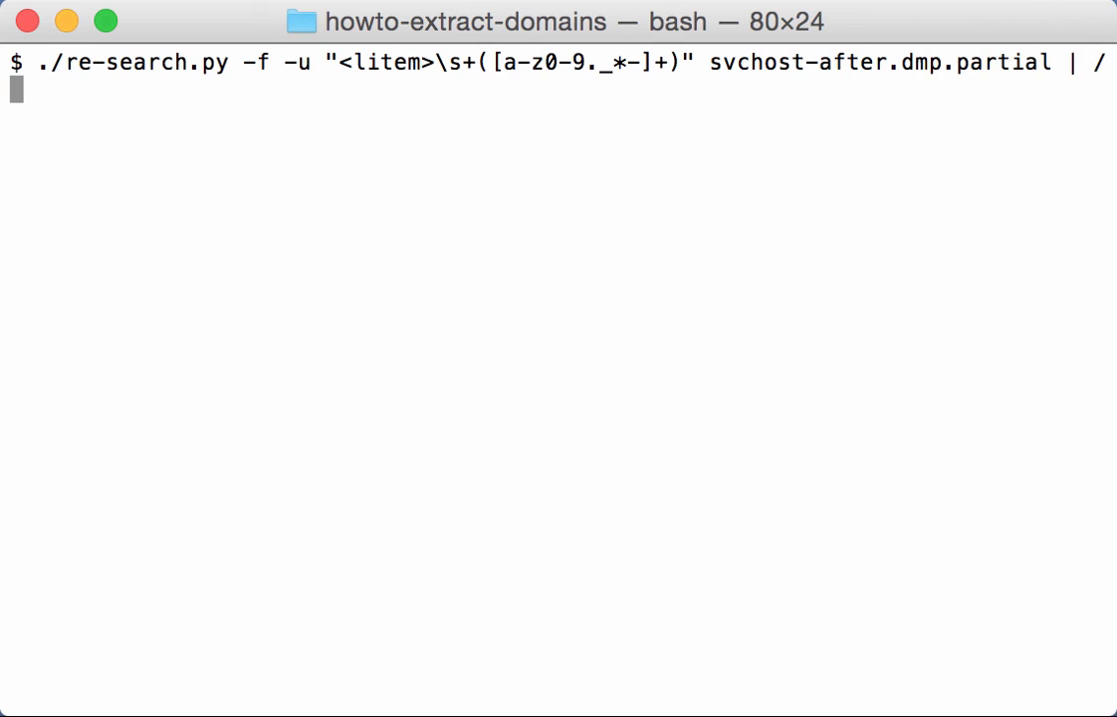
Step: Pipe the unique domains into ./sortcanon.py -c domain to group them by domain
text(/sortcanon.py -c d)
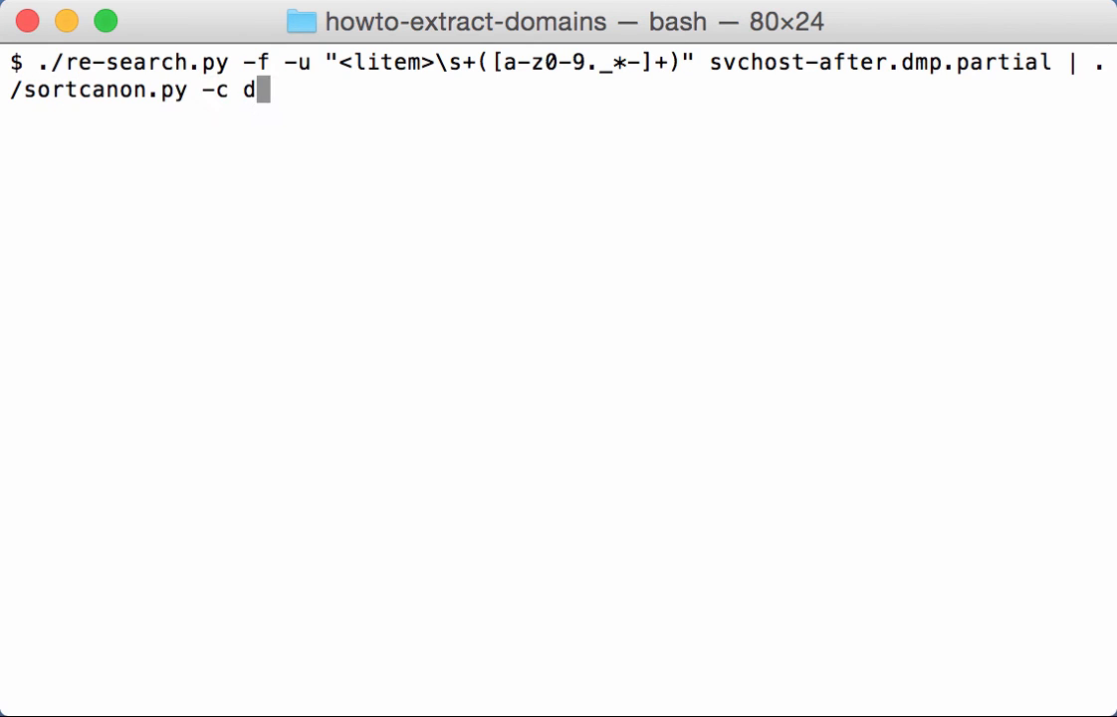
text(omain)
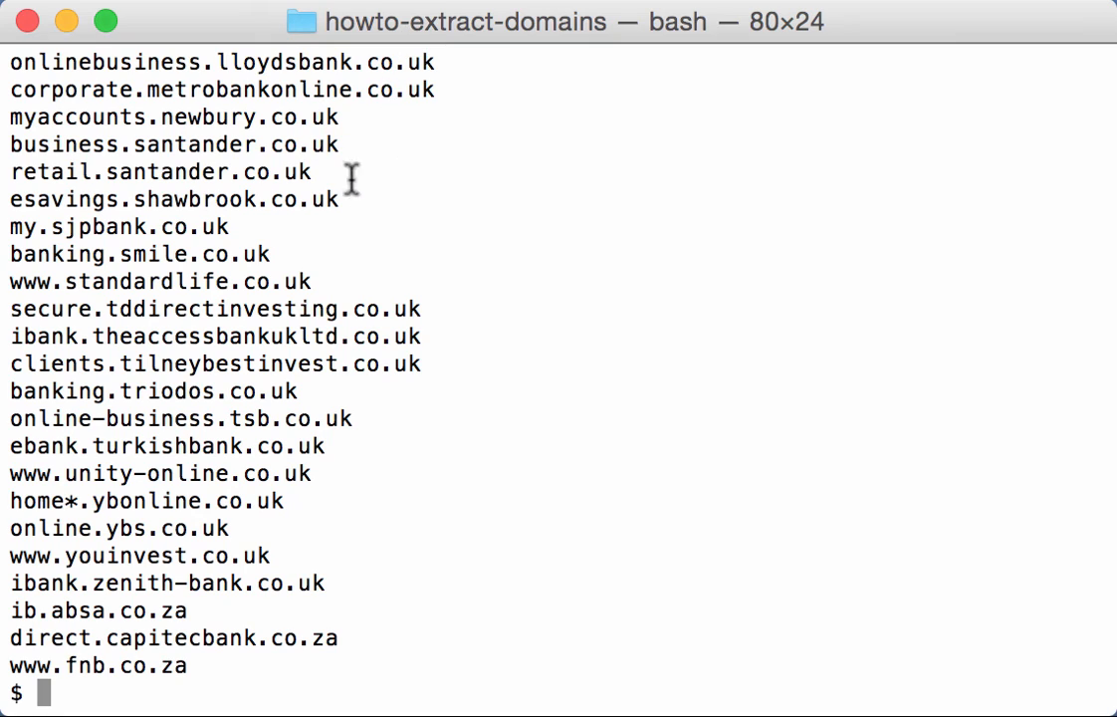
mouse_move(195, 681)
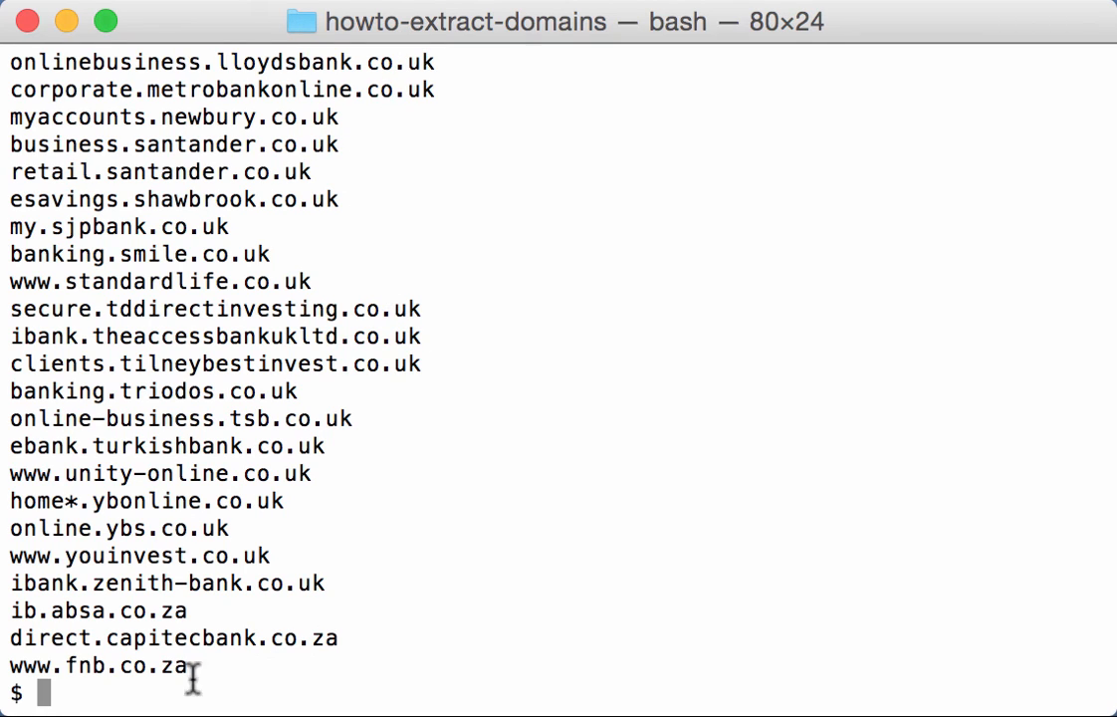